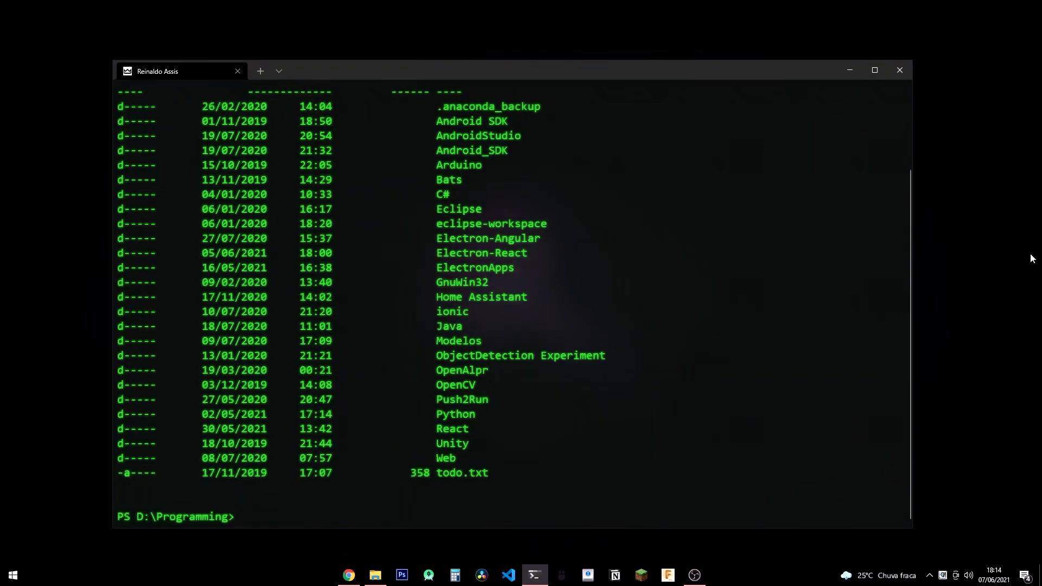
- Move into the React folder and attempt mkdir NextJS Projects without quotes, which fails
type("cd .\\React\\")
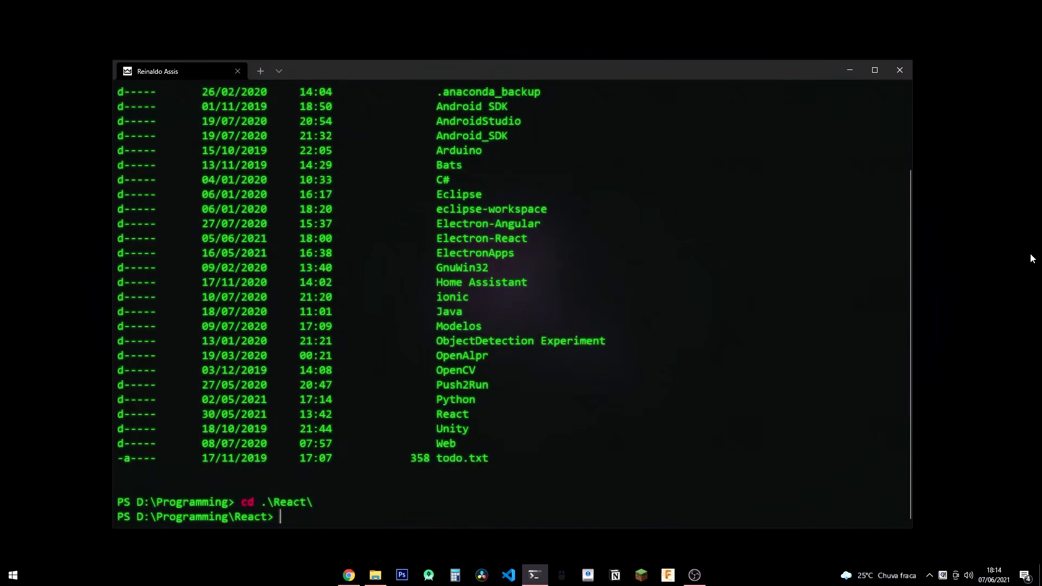
type("mkdir")
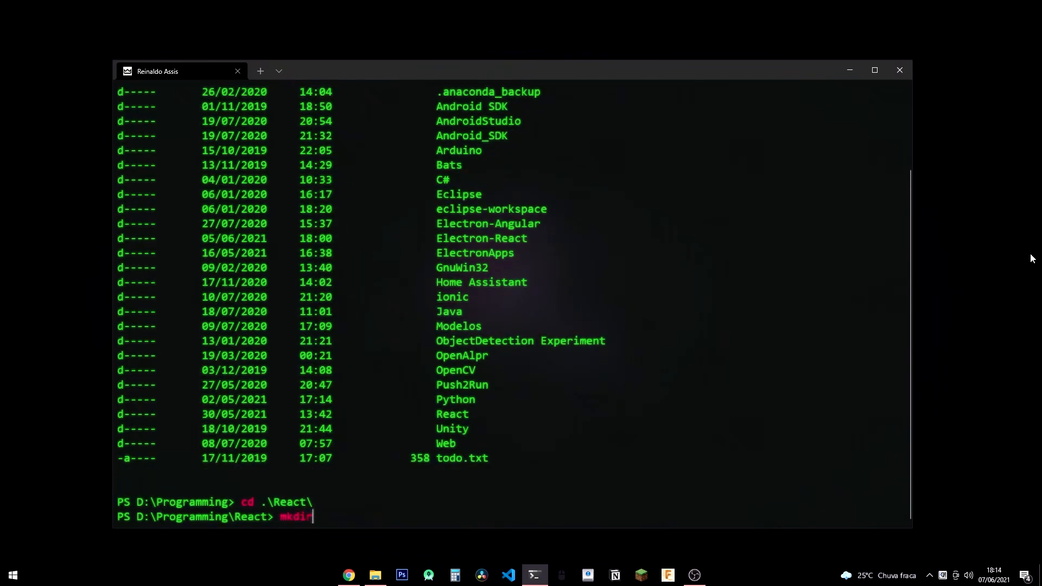
type("Net")
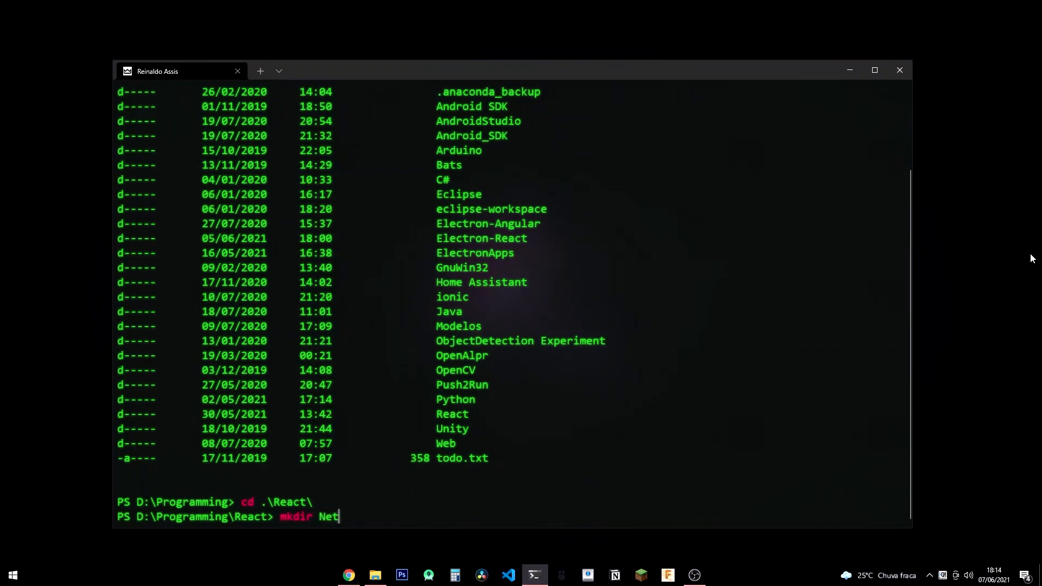
type("xtJS")
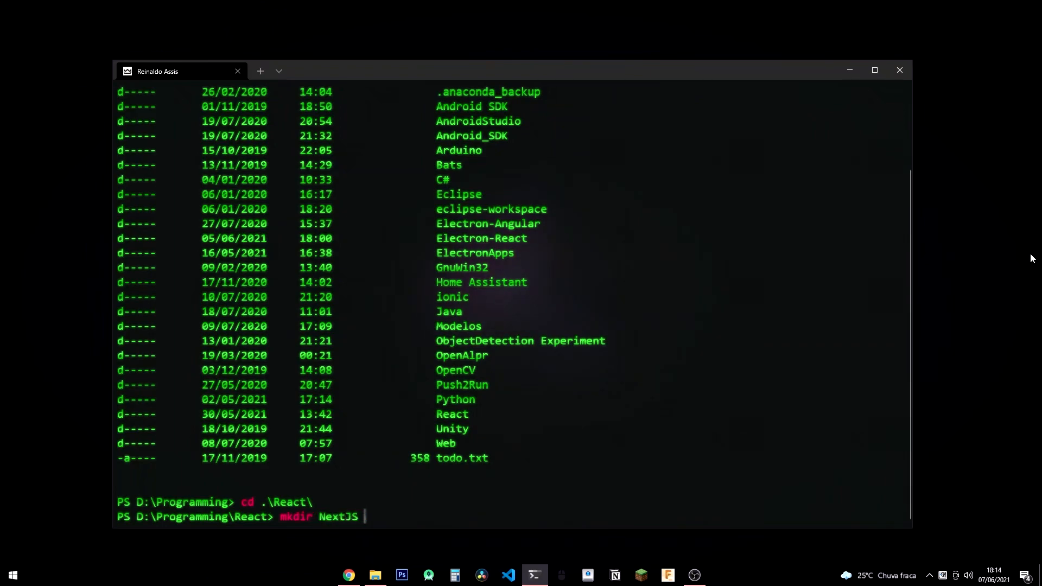
key("Return")
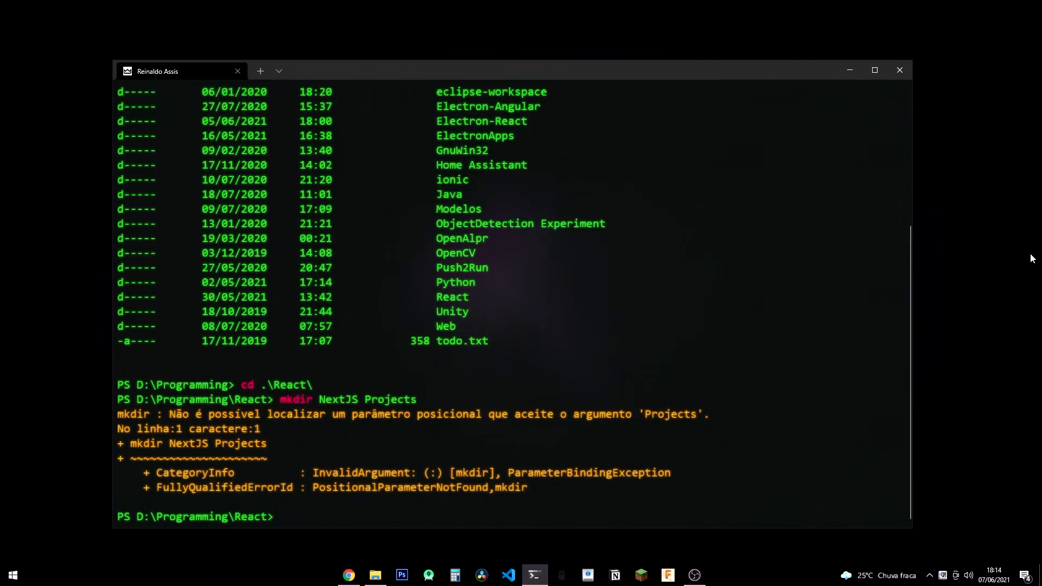
- Create the 'NextJS Projects' folder with quoted mkdir and change directory into it
type("mkdir NextJS Projects'")
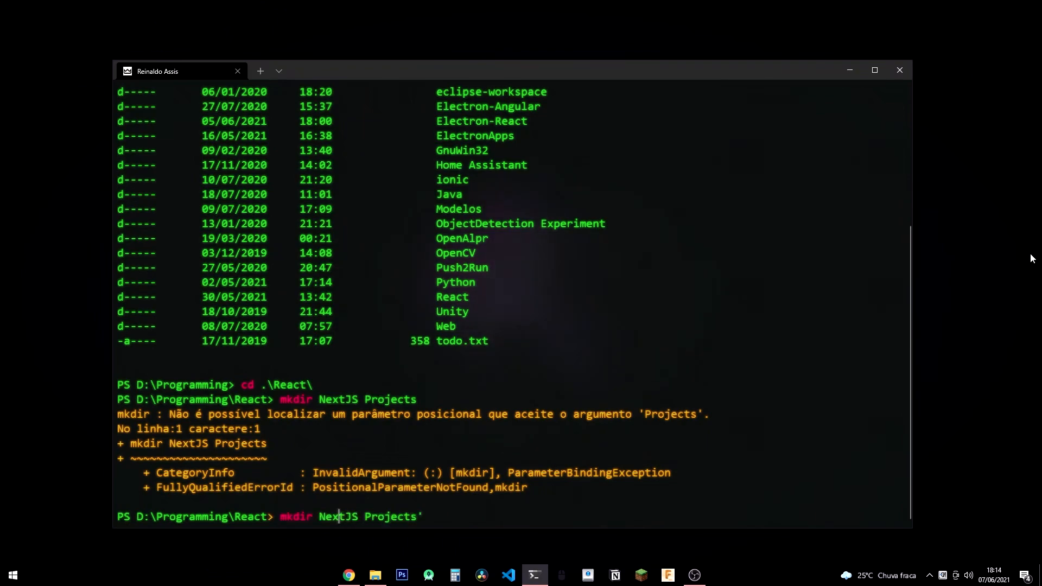
type("'")
key("Return")
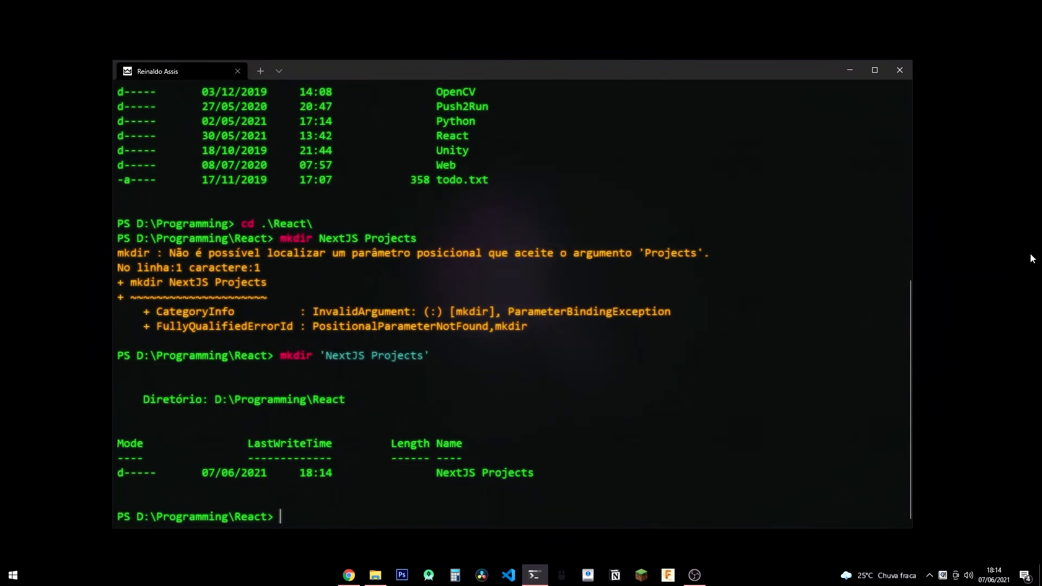
type("cd '.\\NextJS Projects\\'")
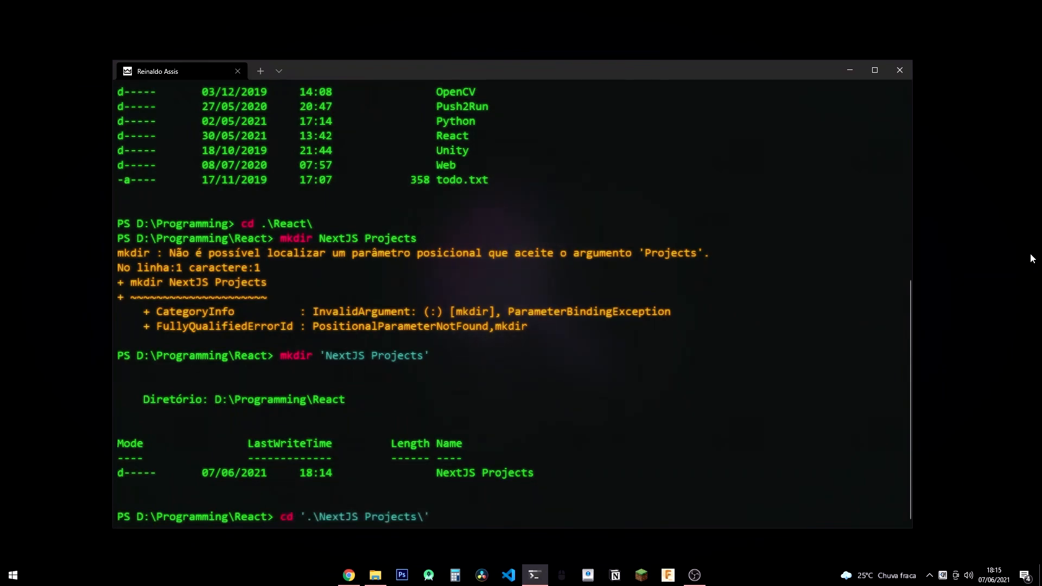
key("Return")
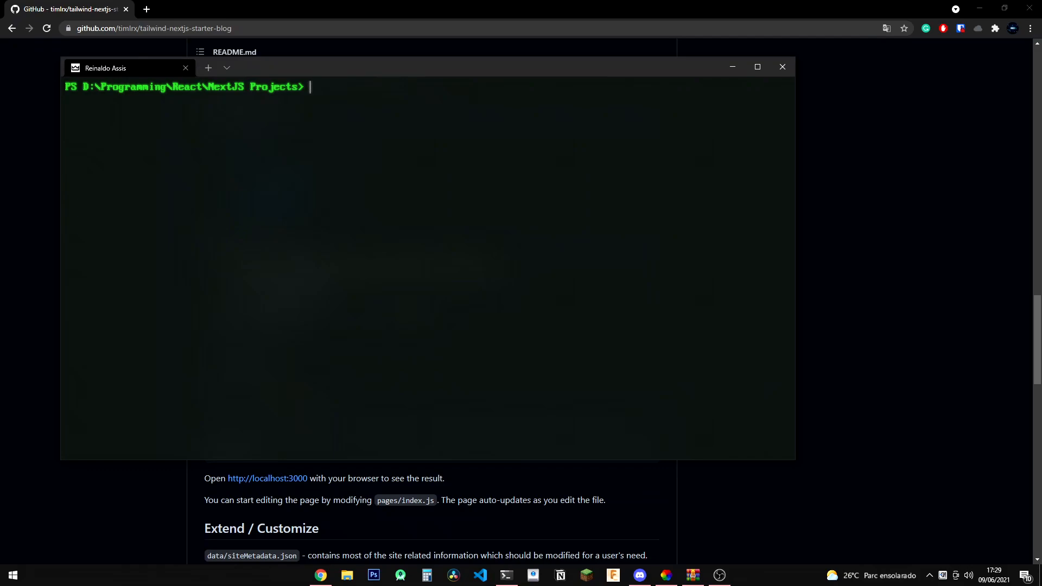
- Run npx degit on timlrx/tailwind-nextjs-starter-blog and answer y to install degit
type("npx degit https://github.com/timlrx/tailwind-nextjs-starter-blog.git")
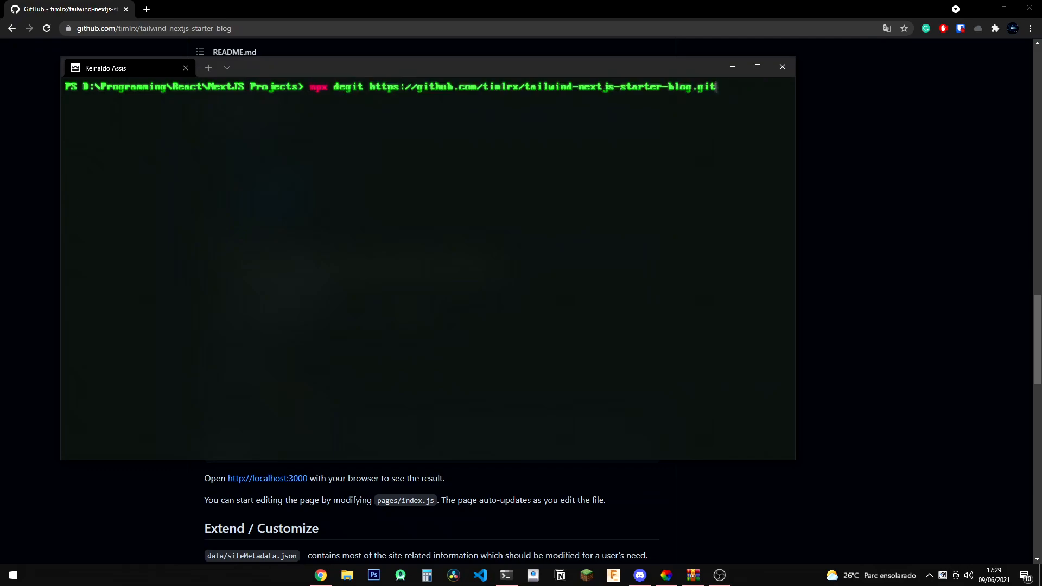
key("Return")
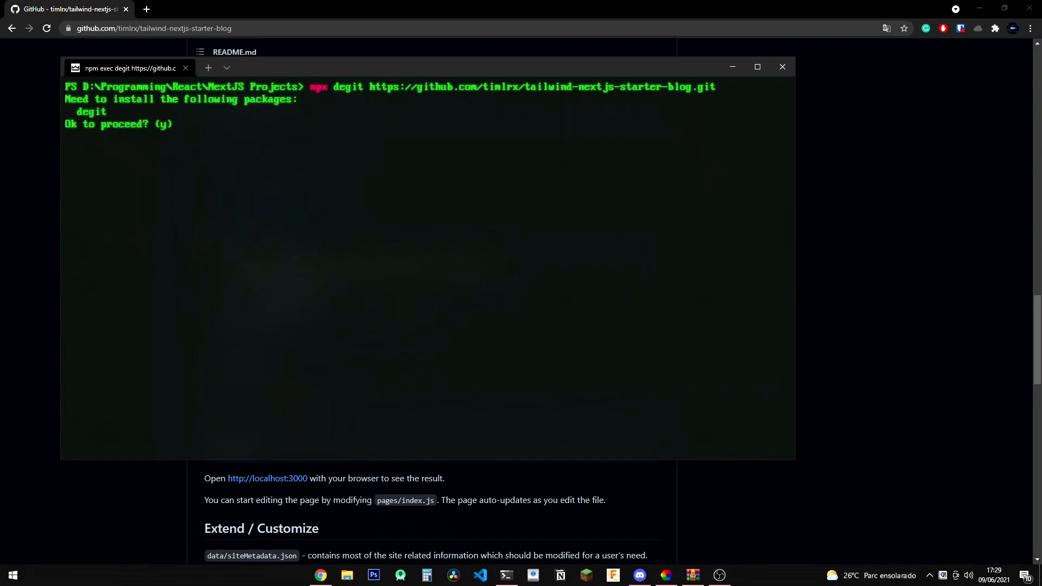
type("y")
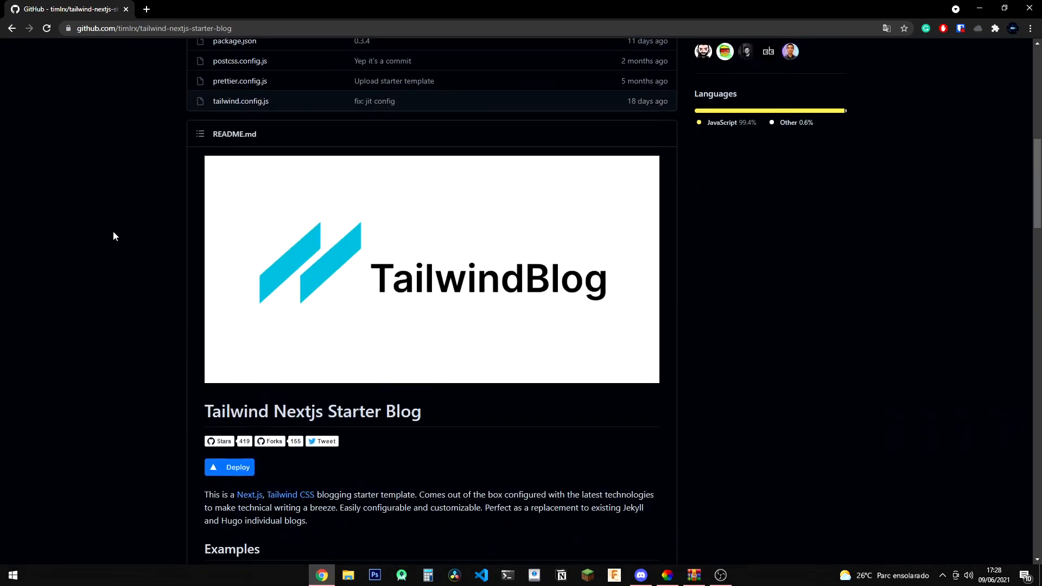
- Scroll the starter README and demo Markdown Guide post, then go to the demo's Projects page
scroll("down", 3)
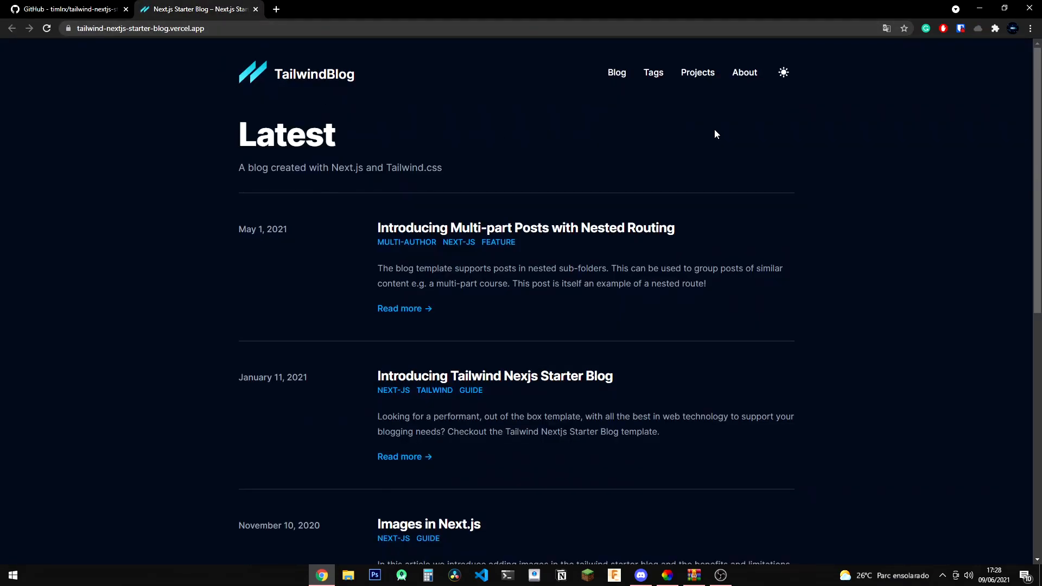
scroll("down", 3)
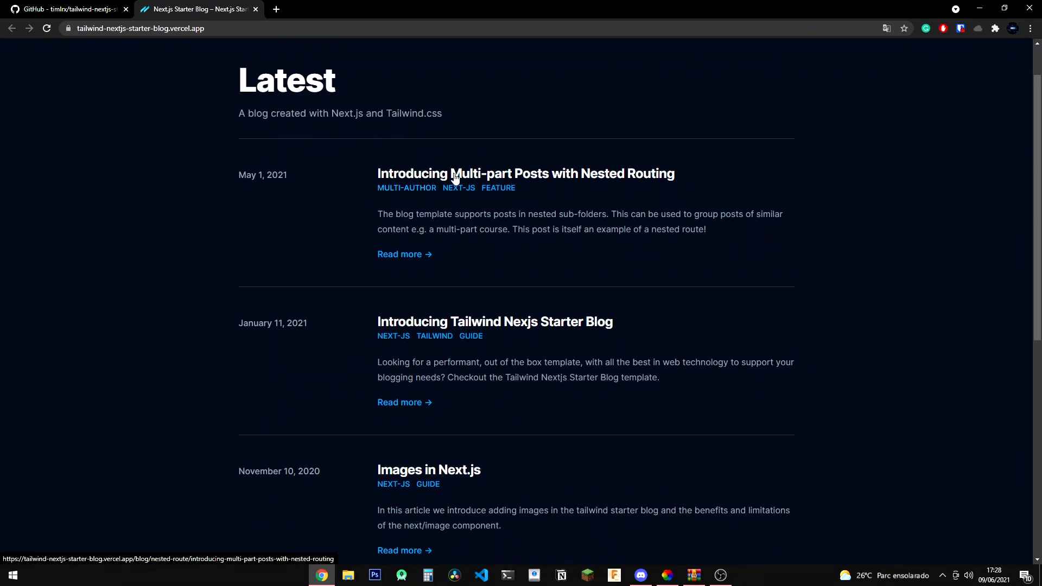
scroll("down", 3)
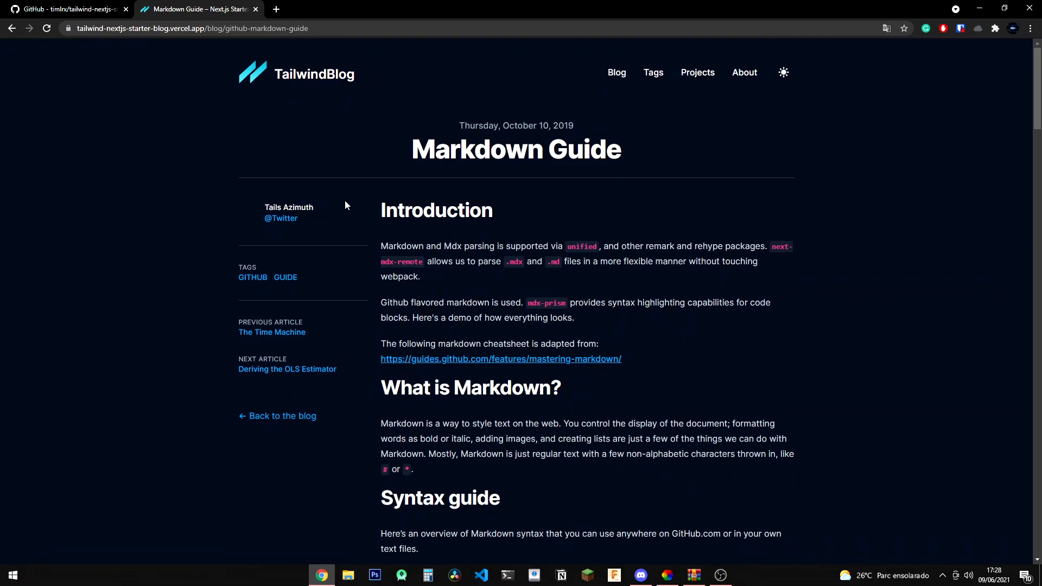
scroll("down", 3)
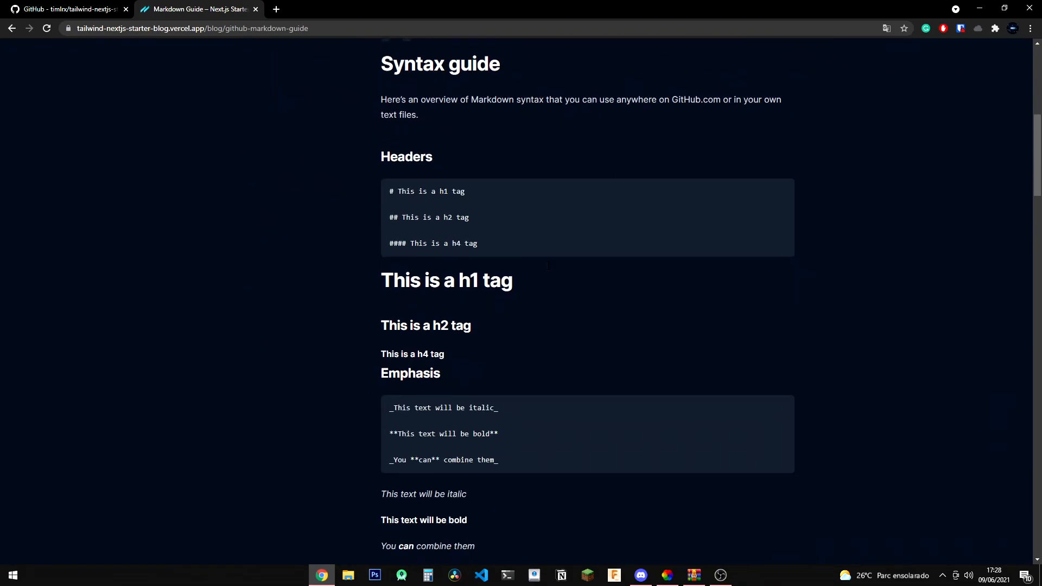
scroll("up", 3)
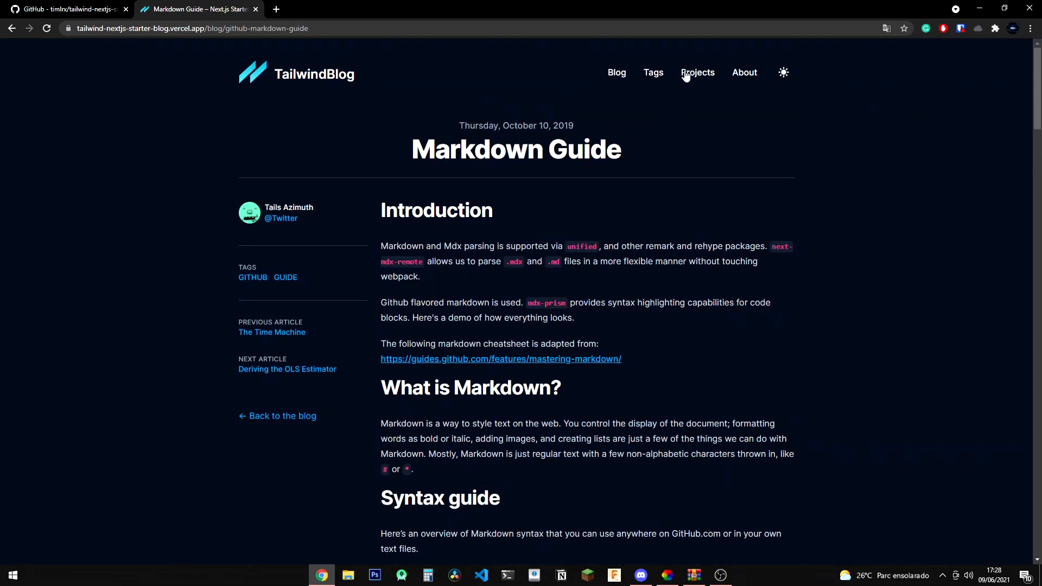
left_click(697, 73)
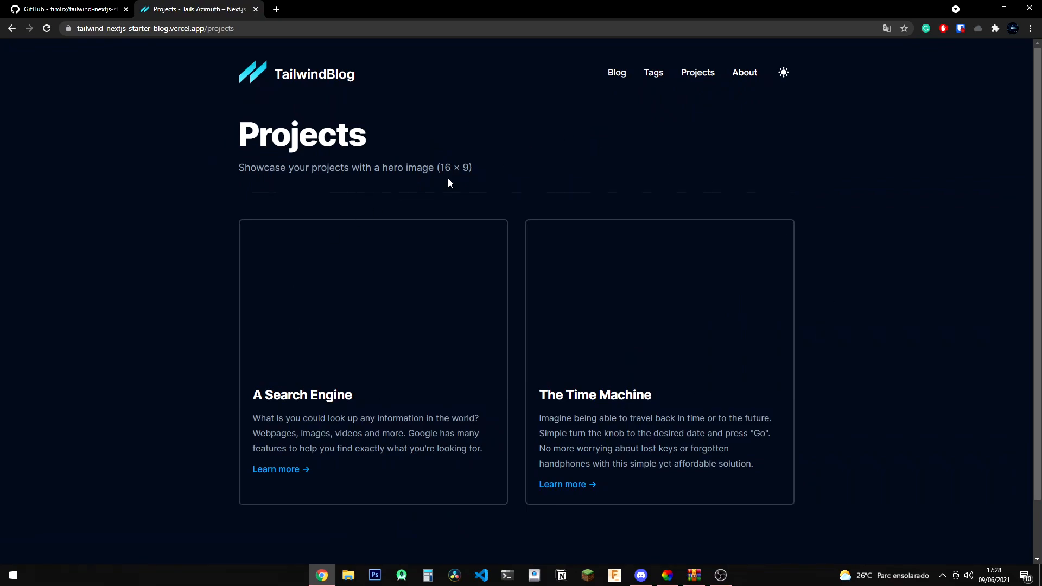
left_click(748, 73)
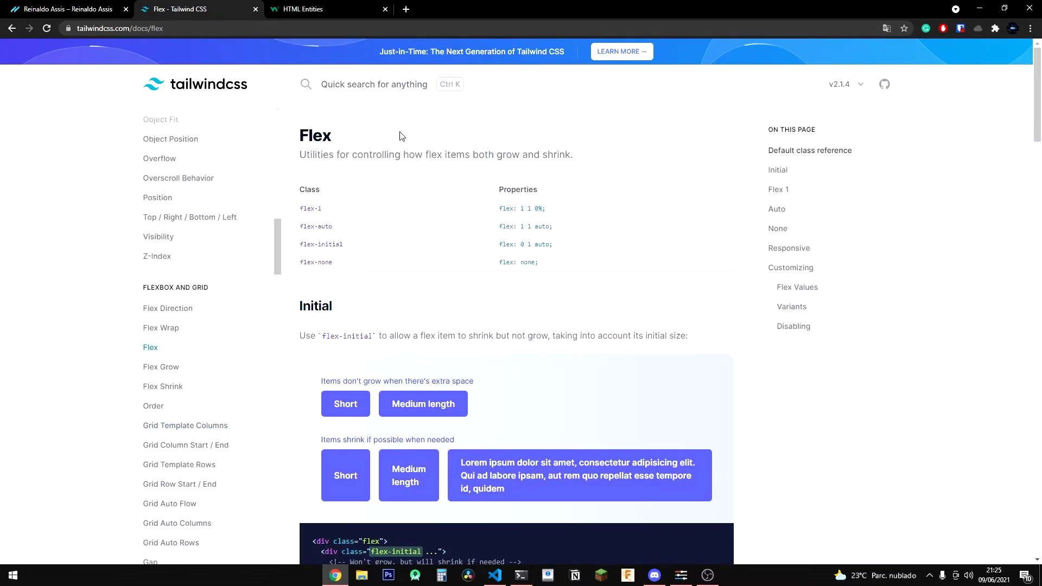
- Add the h1 'Um programador em desenvolvimento' tagline in index.js and consult Tailwind Text Transform docs
left_click(495, 580)
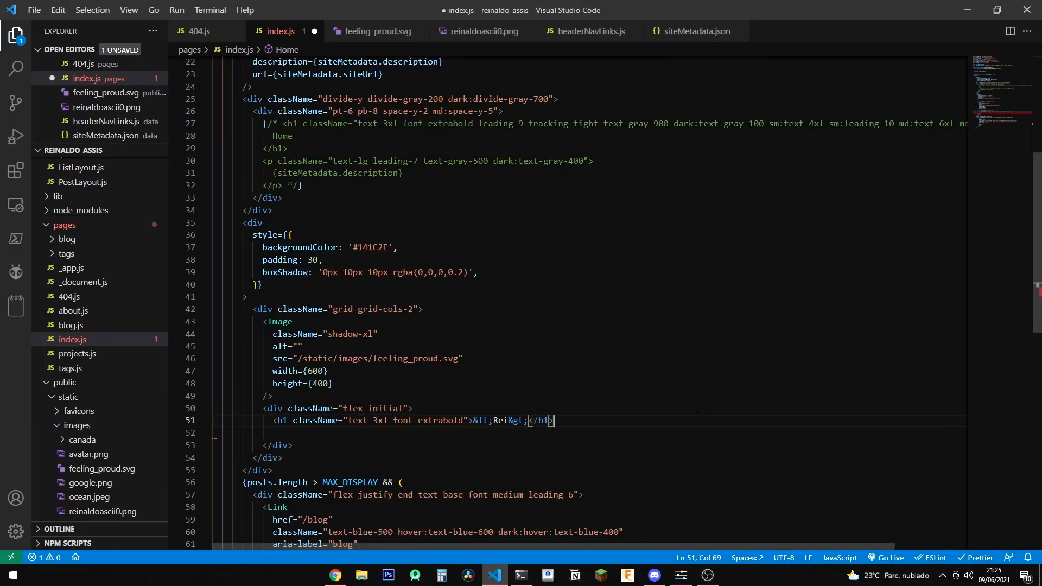
type("<h1>Um programador em desenvolvimento</h1>")
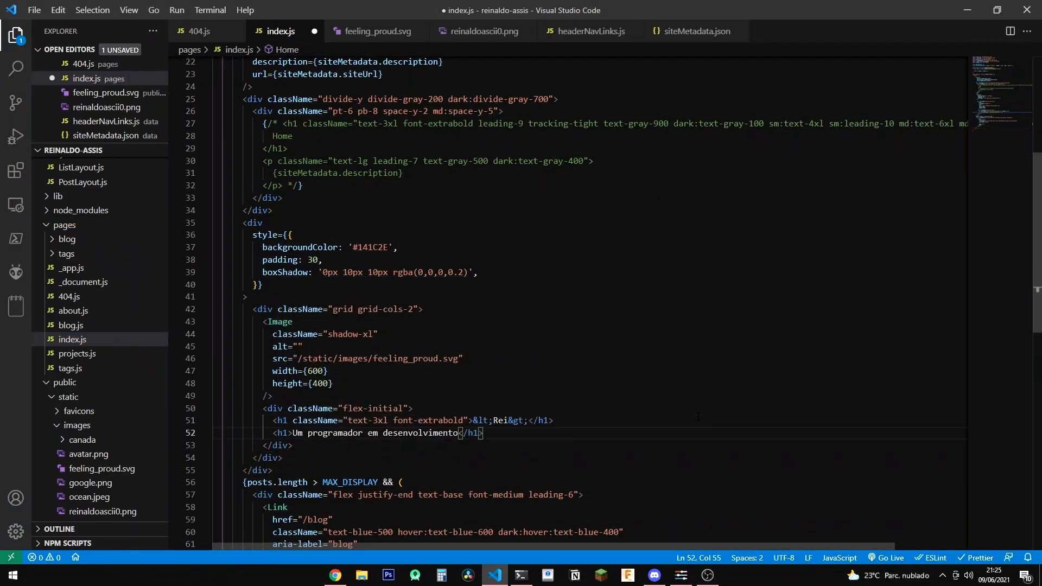
left_click(336, 579)
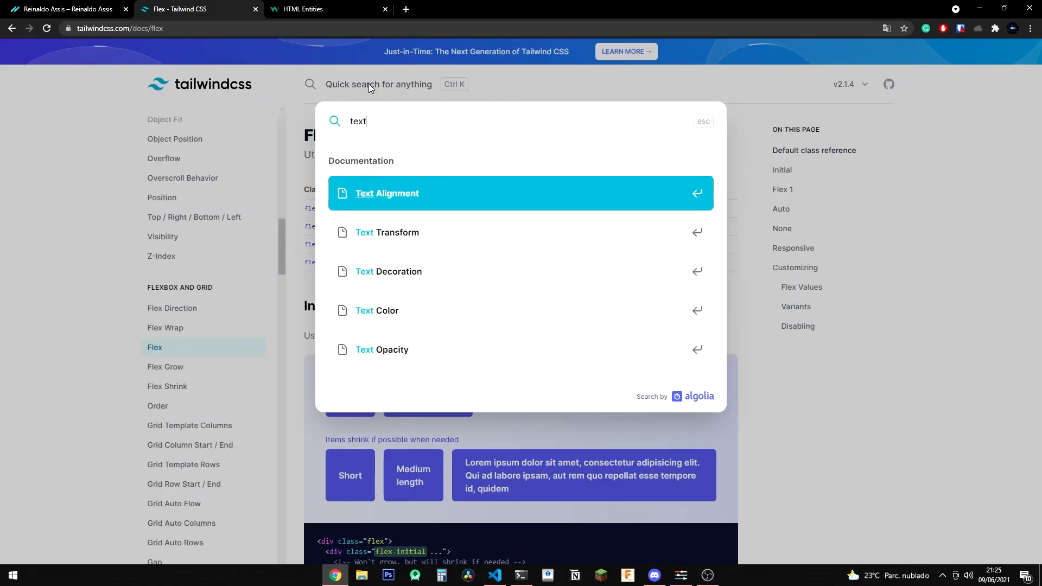
left_click(389, 271)
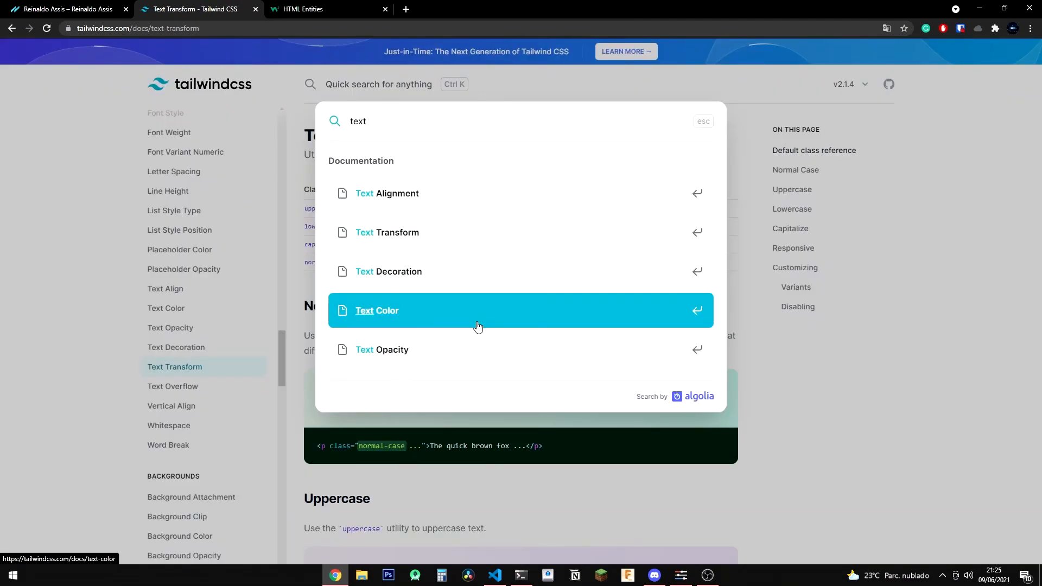
- Wrap the tagline with <Rei> and <Rei/> h1 headings and check the hero on the local site
left_click(495, 575)
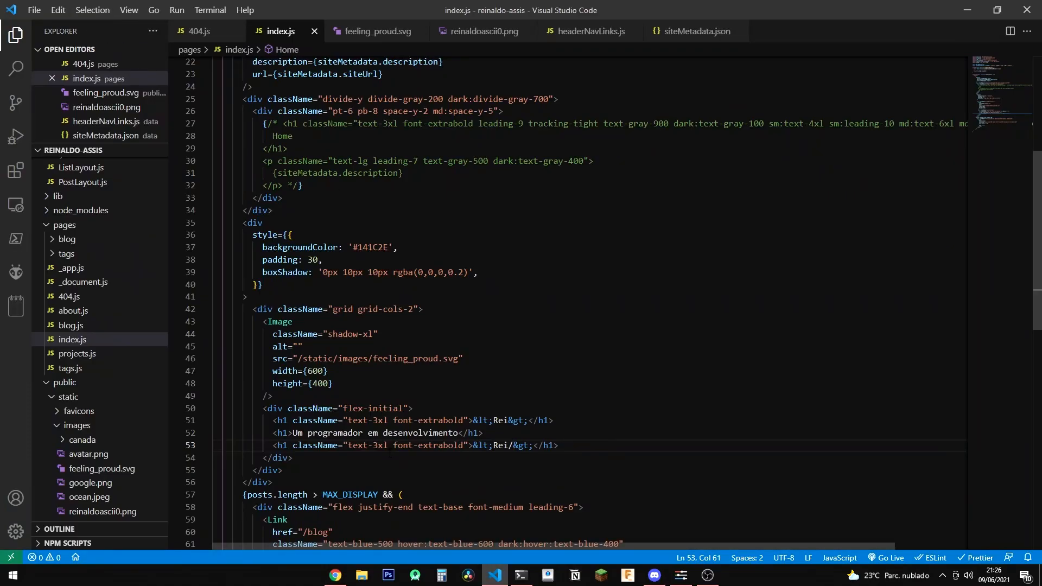
left_click(336, 579)
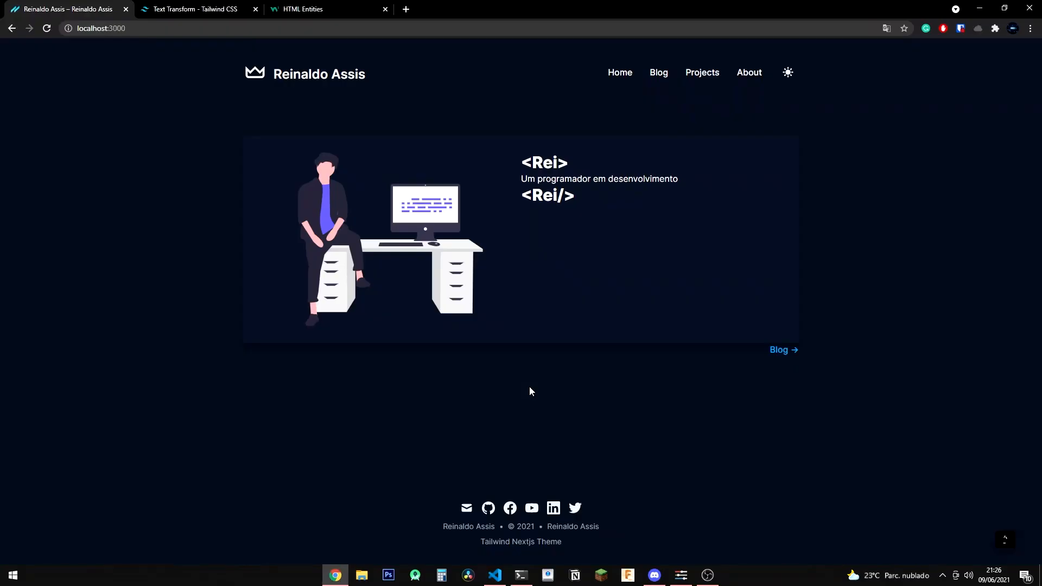
left_click(495, 580)
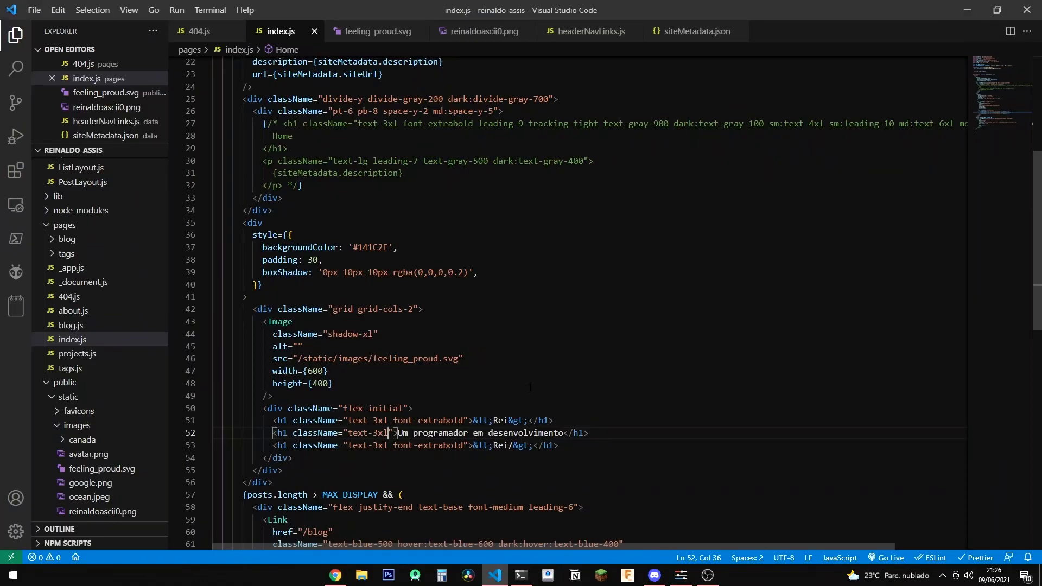
left_click(334, 576)
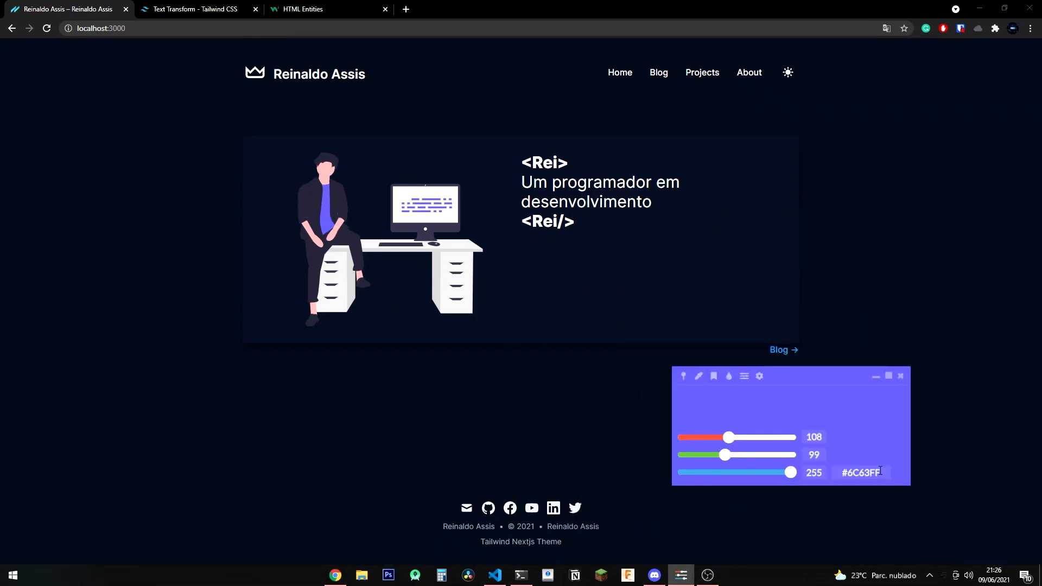
- Sample the purple of the illustration's shirt with the colour picker and return to the heading code
left_click(728, 377)
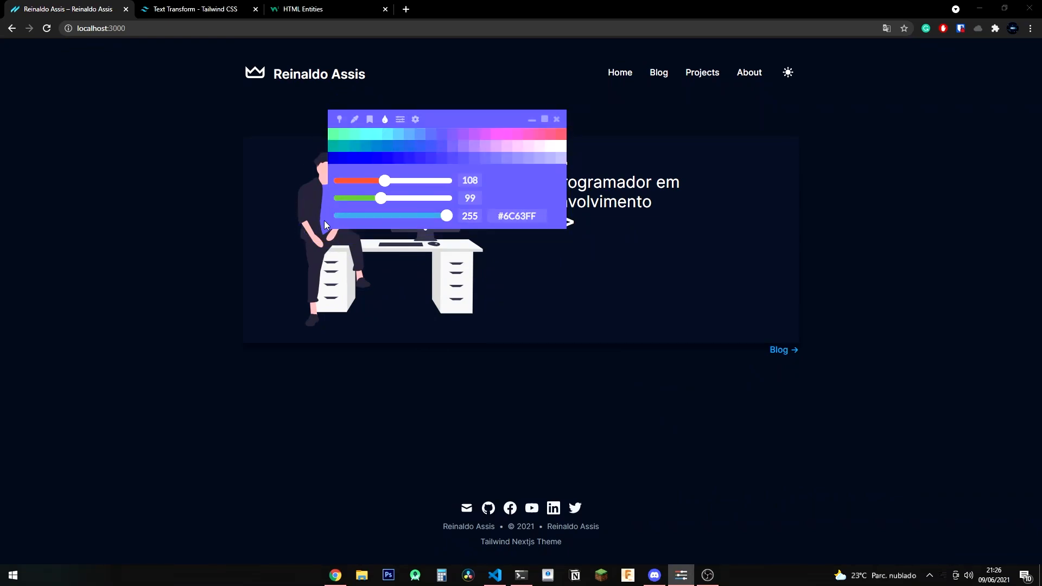
left_click(415, 119)
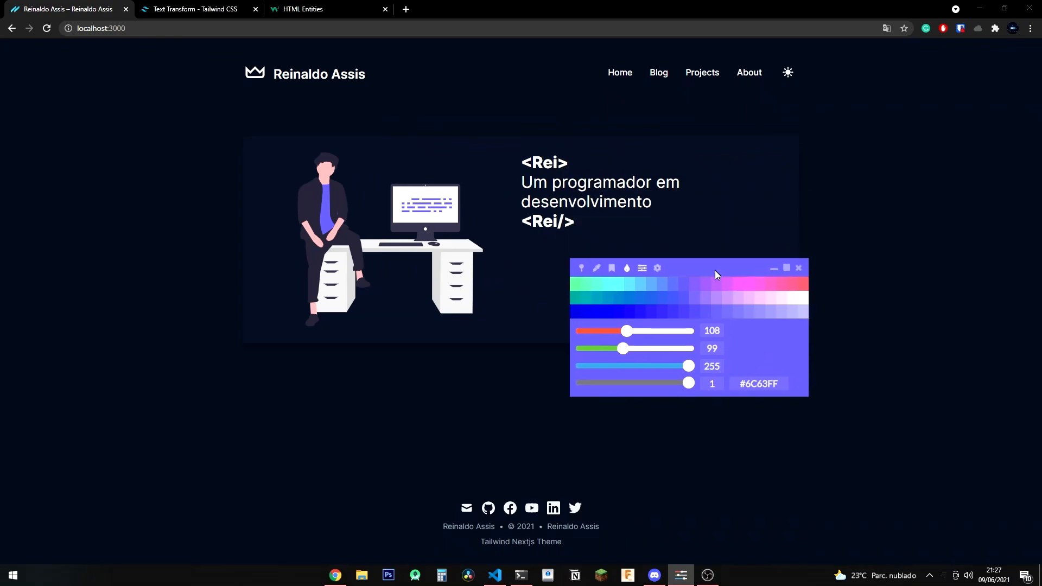
left_click(325, 9)
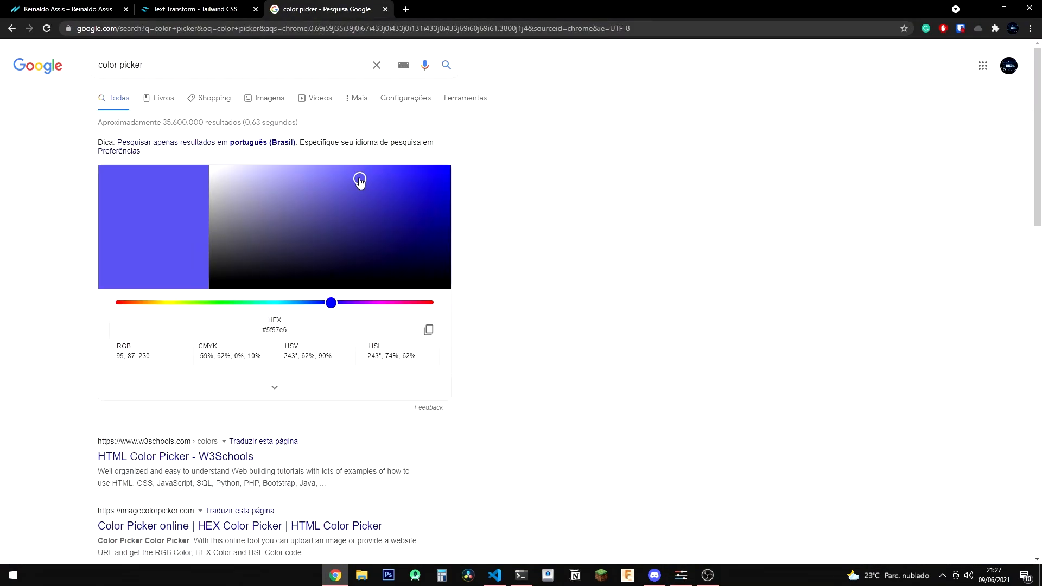
left_click(494, 575)
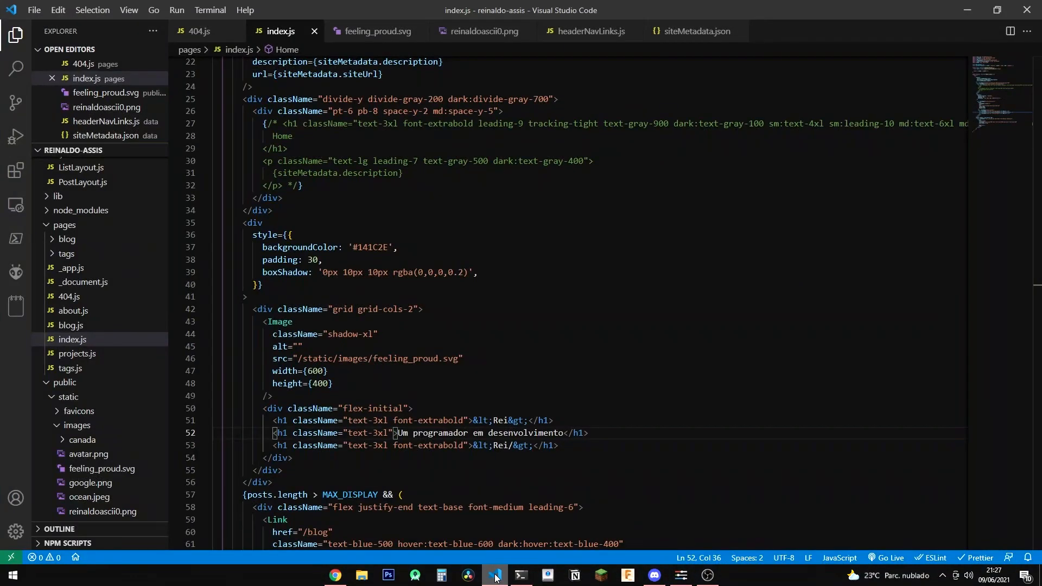
- Style the <Rei> and <Rei/> h1 headings with color '#6C63FF' and verify the purple in Chrome
type("style={{color}}")
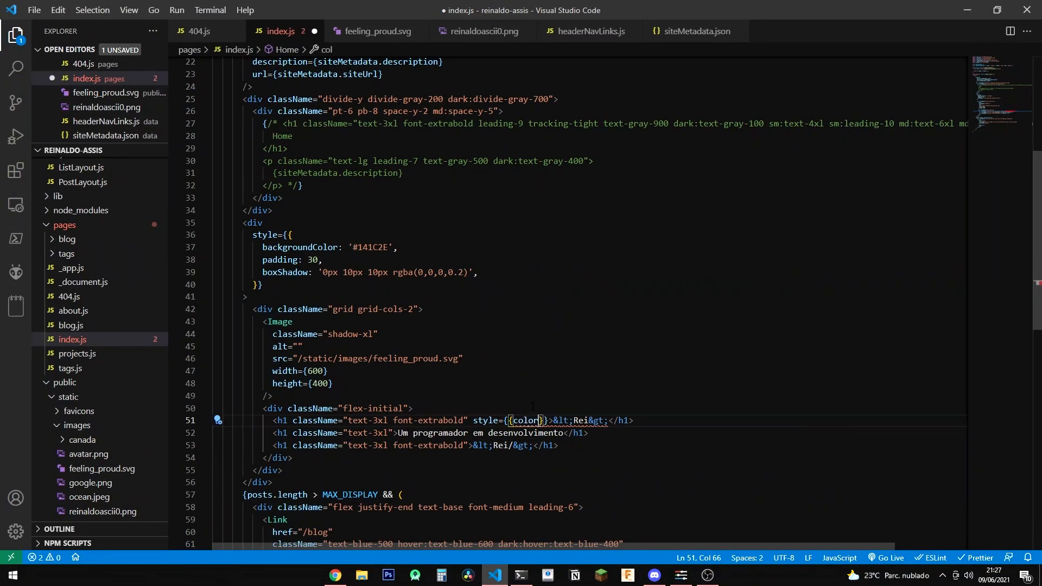
left_click(336, 575)
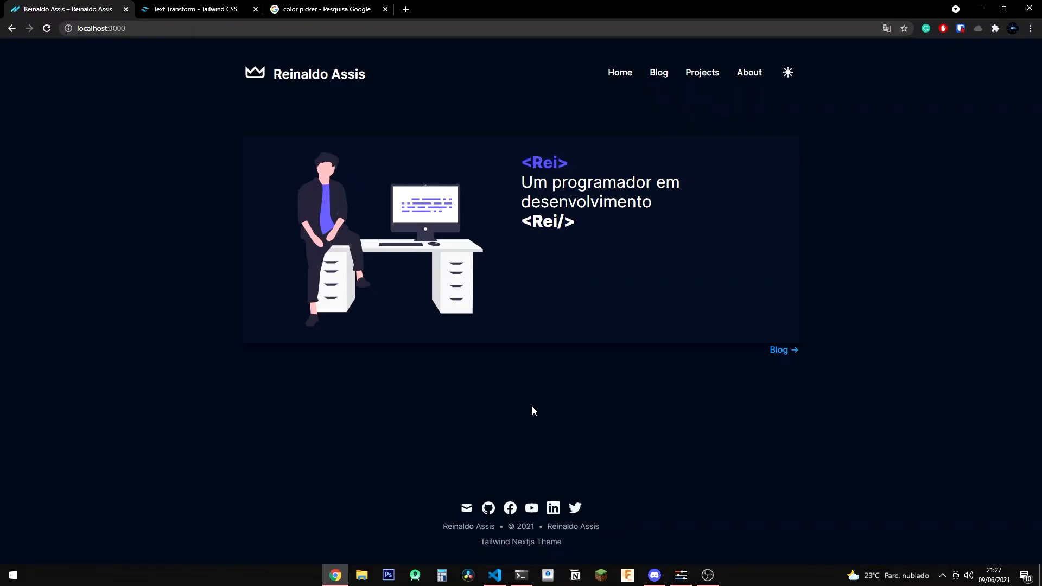
left_click(495, 580)
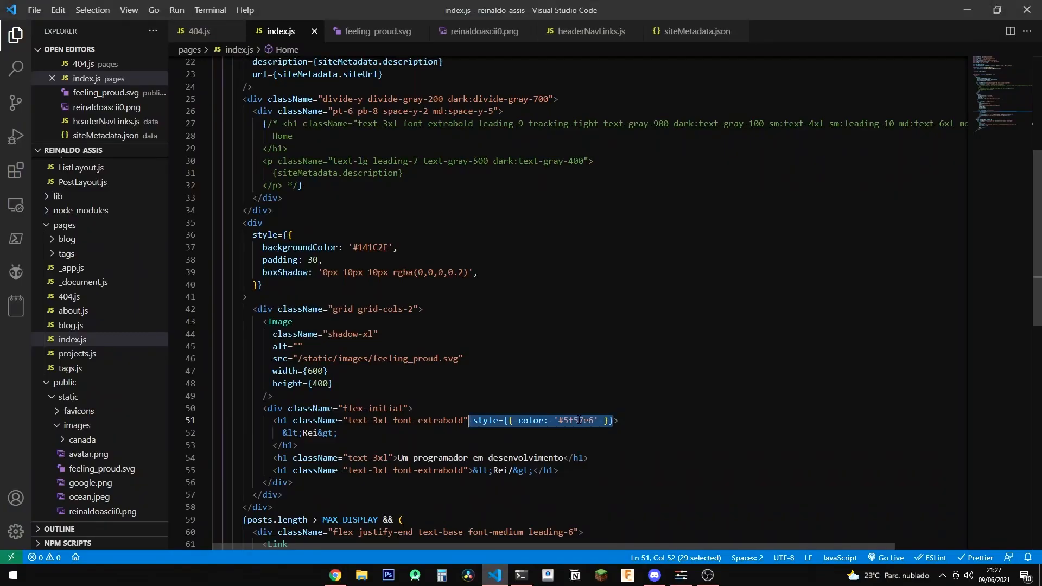
type("#6C63FF")
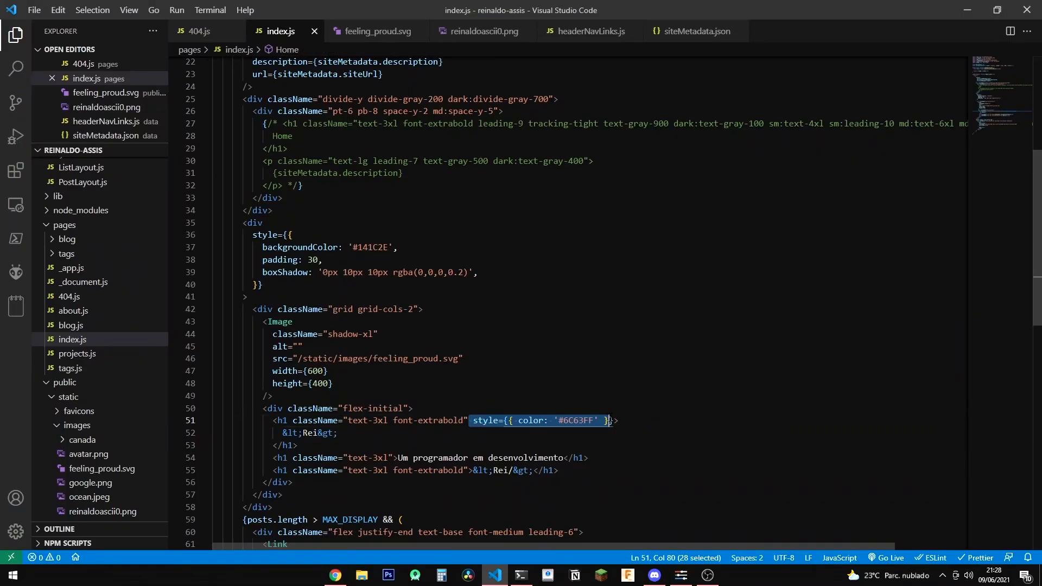
left_click(335, 576)
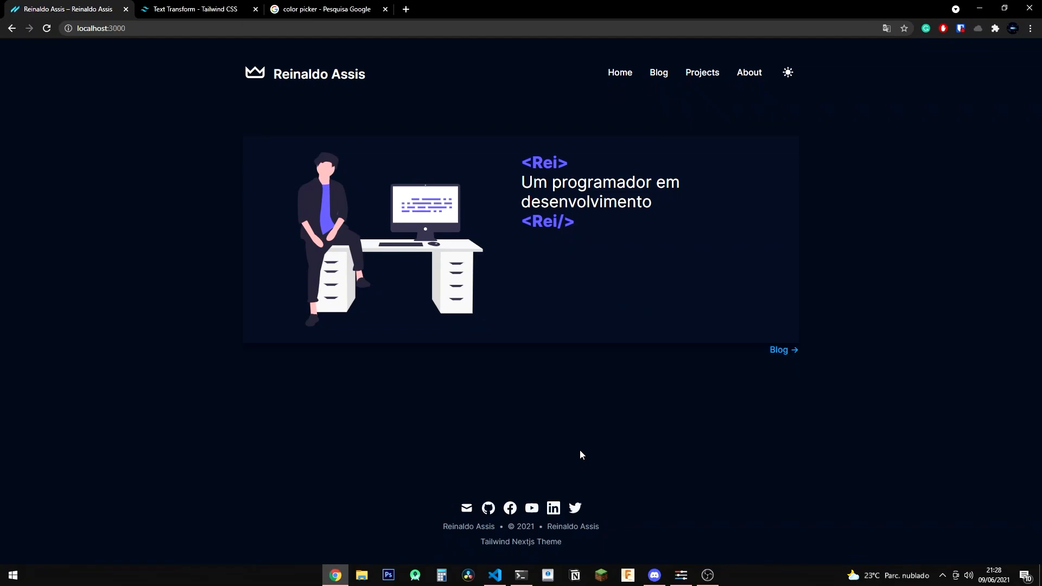
- Inspect the grid grid-cols-2 div holding Cursando and Meus interesses via Inspecionar, then switch to Firefox
scroll("down", 3)
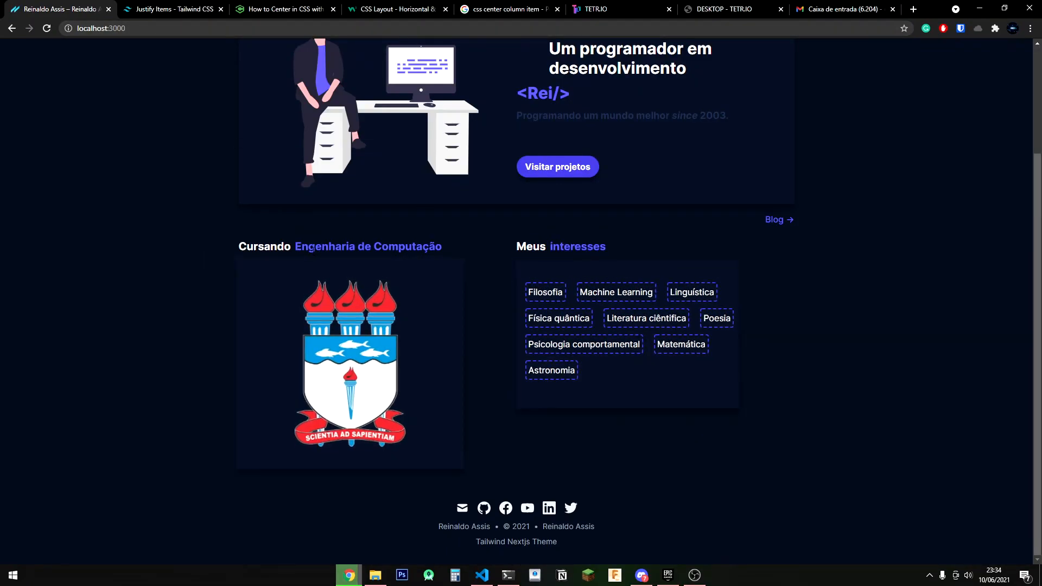
mouse_move(515, 384)
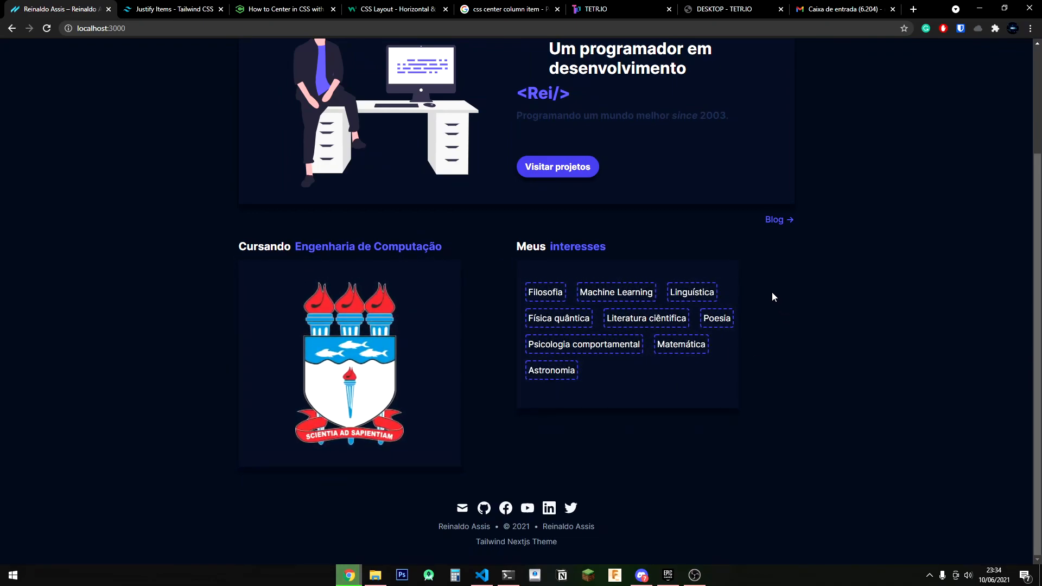
mouse_move(798, 286)
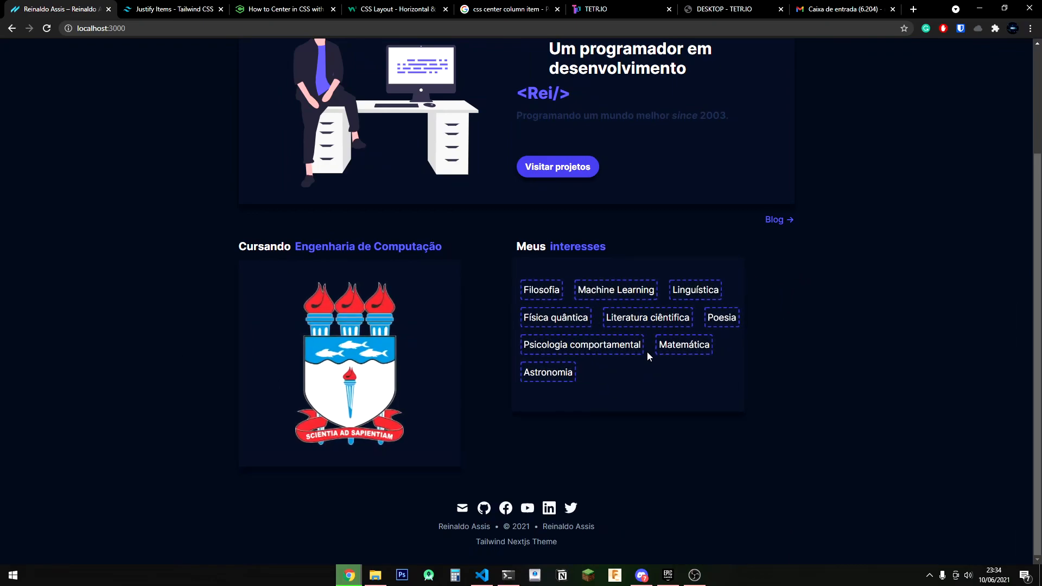
right_click(648, 356)
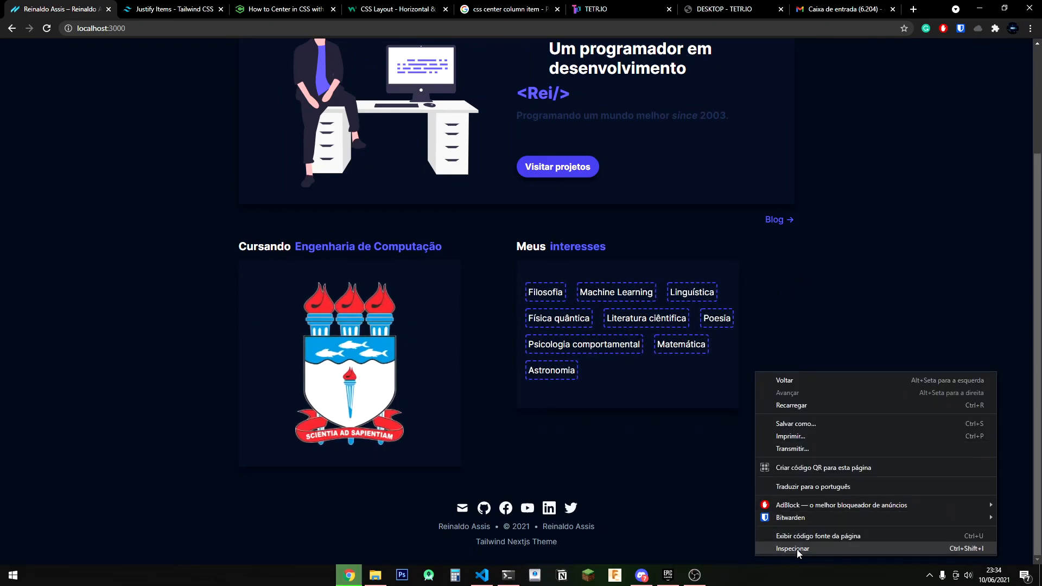
left_click(792, 548)
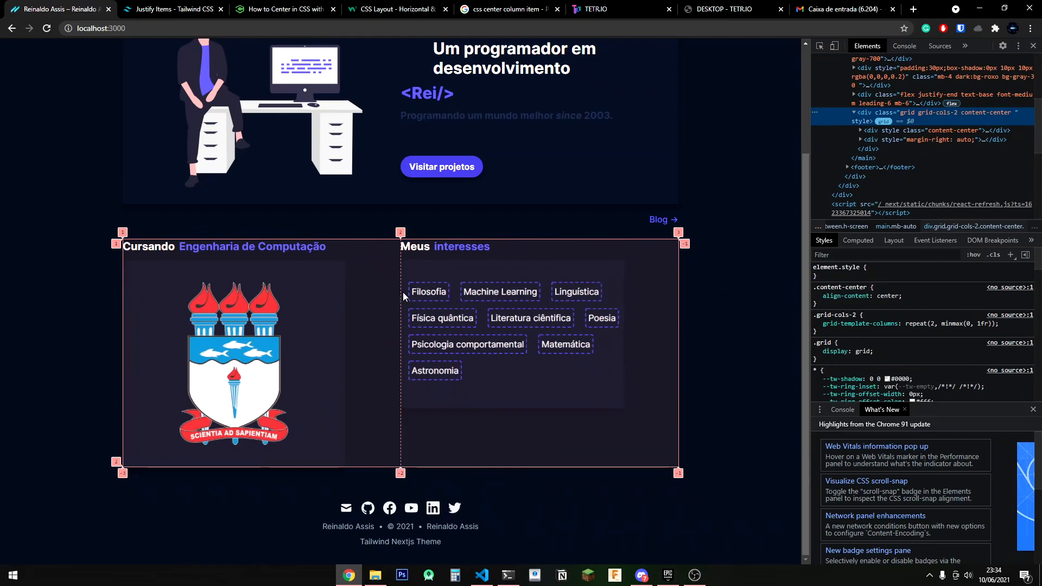
left_click(707, 575)
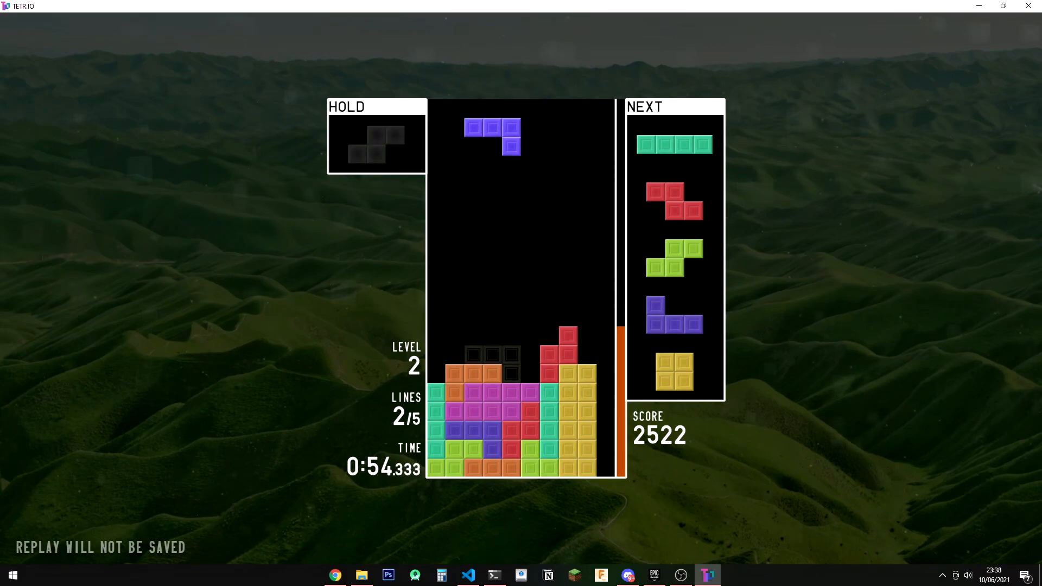
left_click(360, 576)
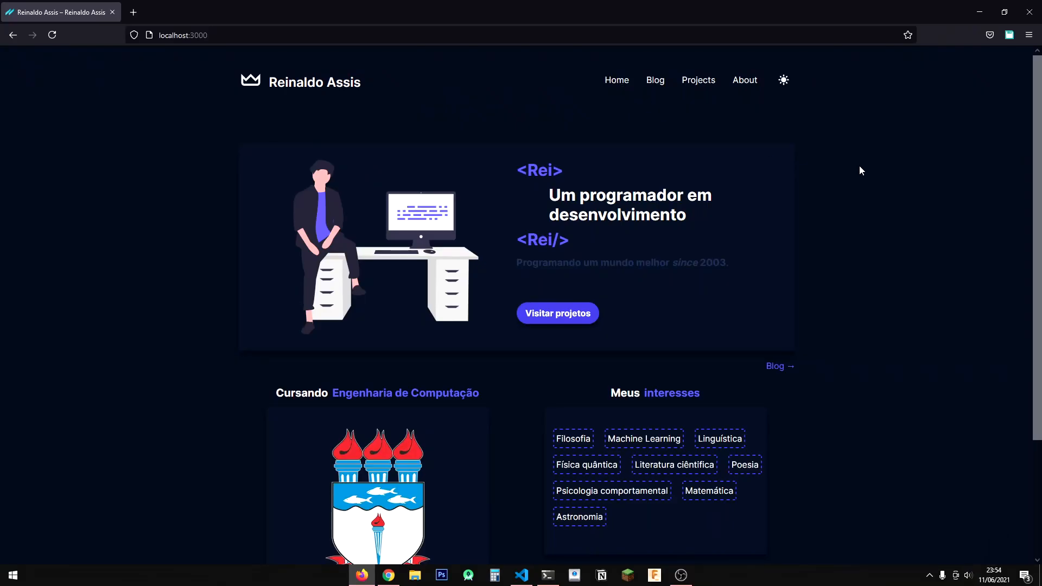
- Scroll the home page in Firefox and toggle the sun icon to end on the light theme
scroll("down", 3)
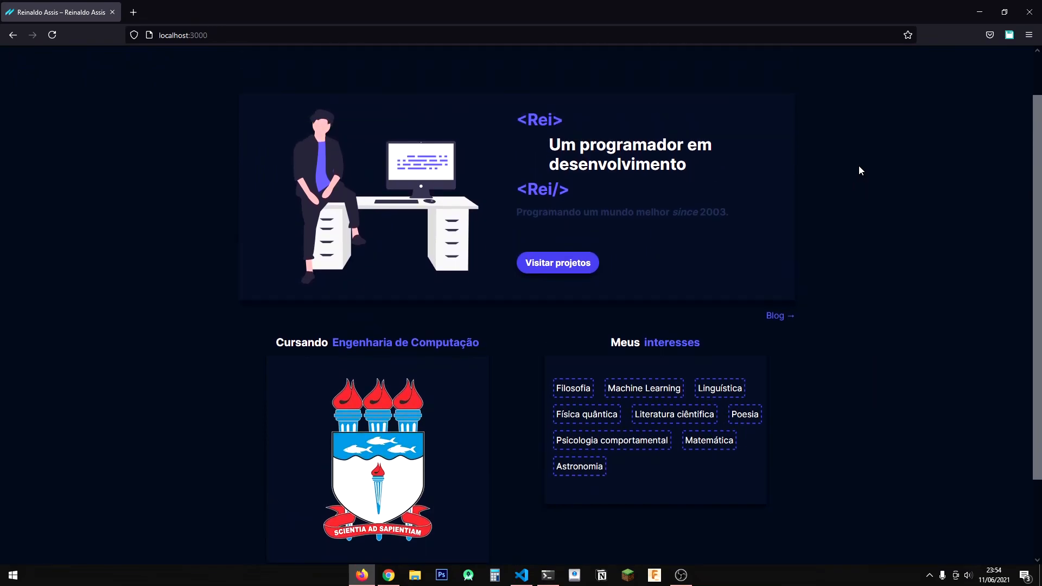
scroll("down", 3)
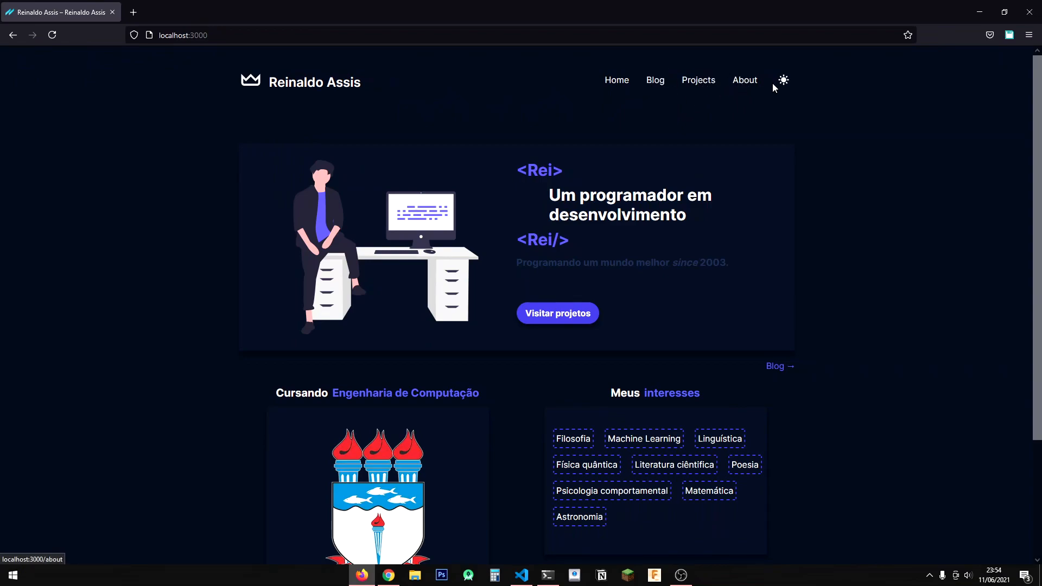
left_click(782, 79)
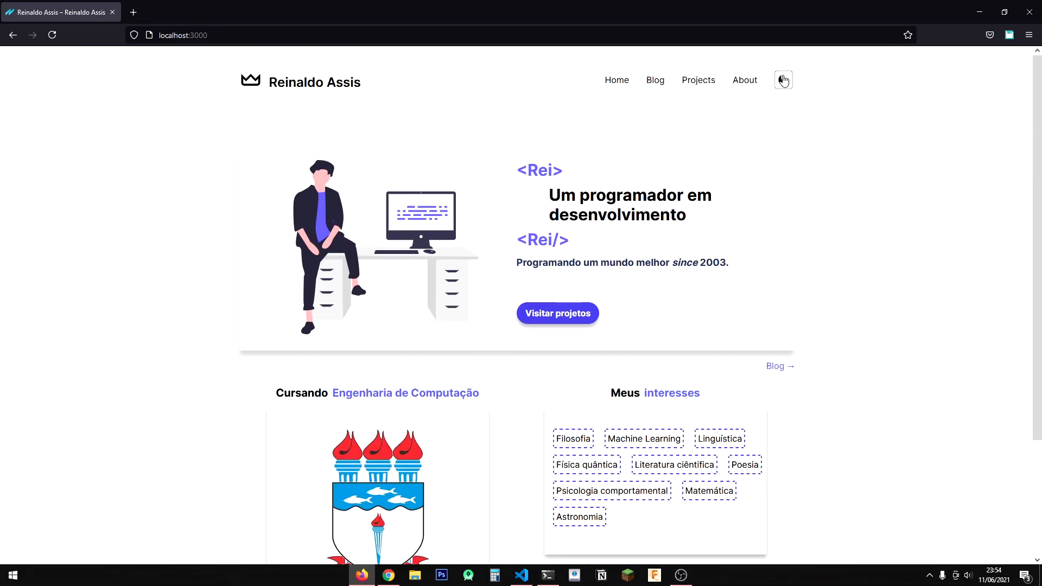
left_click(782, 79)
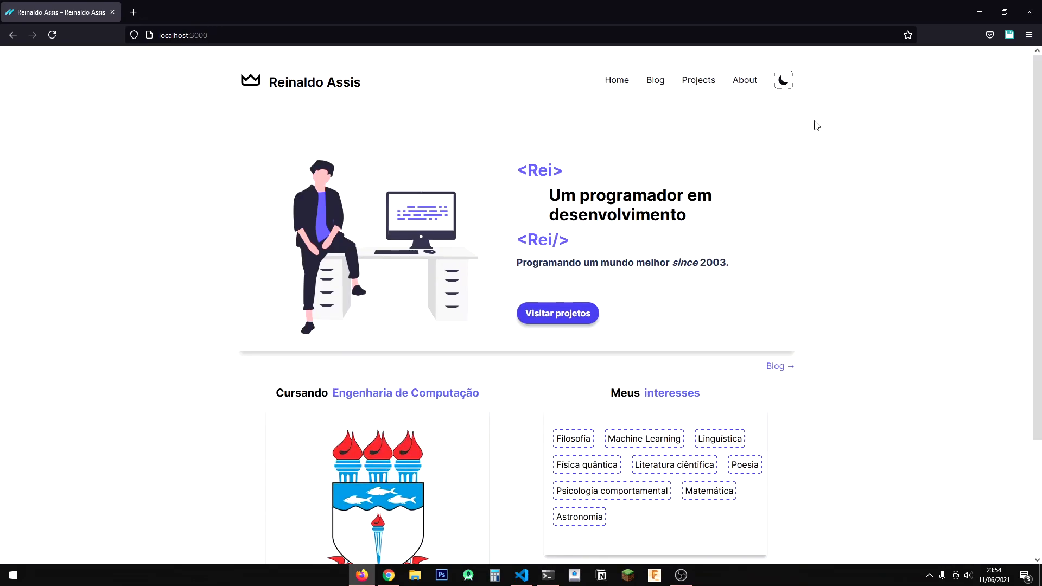
left_click(782, 79)
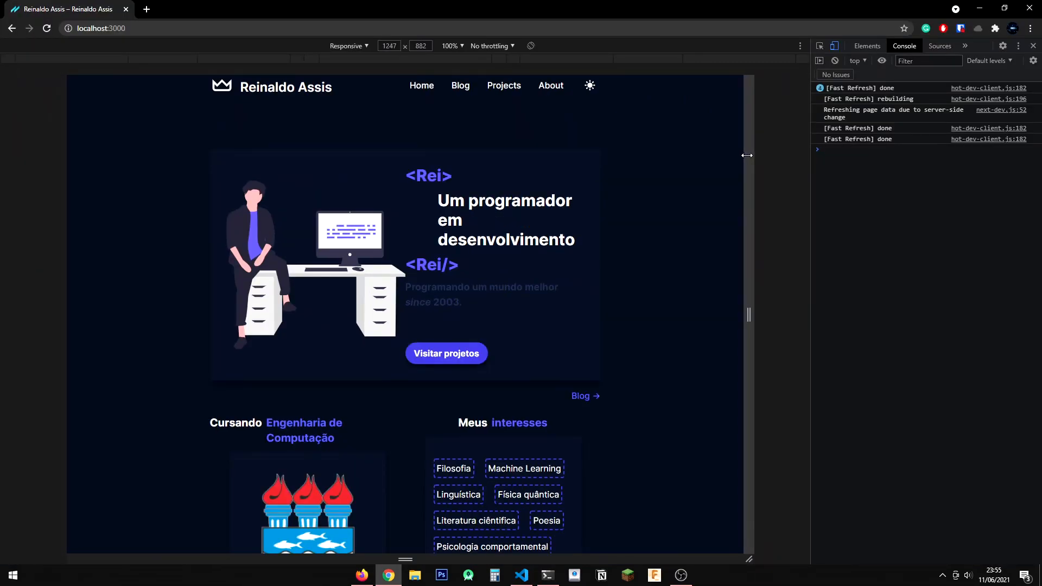
- Scroll through the home page at narrow responsive widths in DevTools device mode
scroll("down", 3)
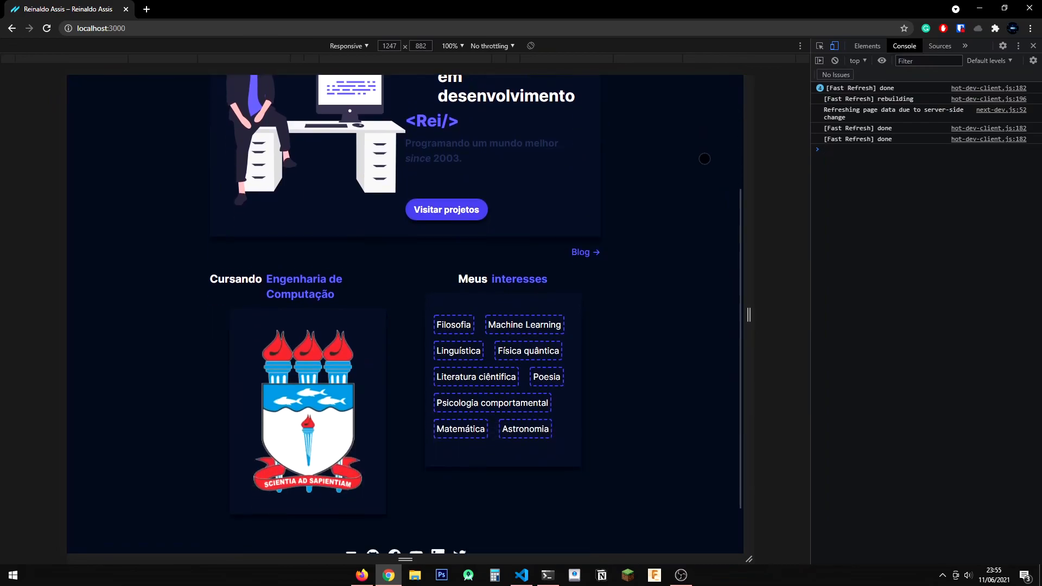
scroll("down", 3)
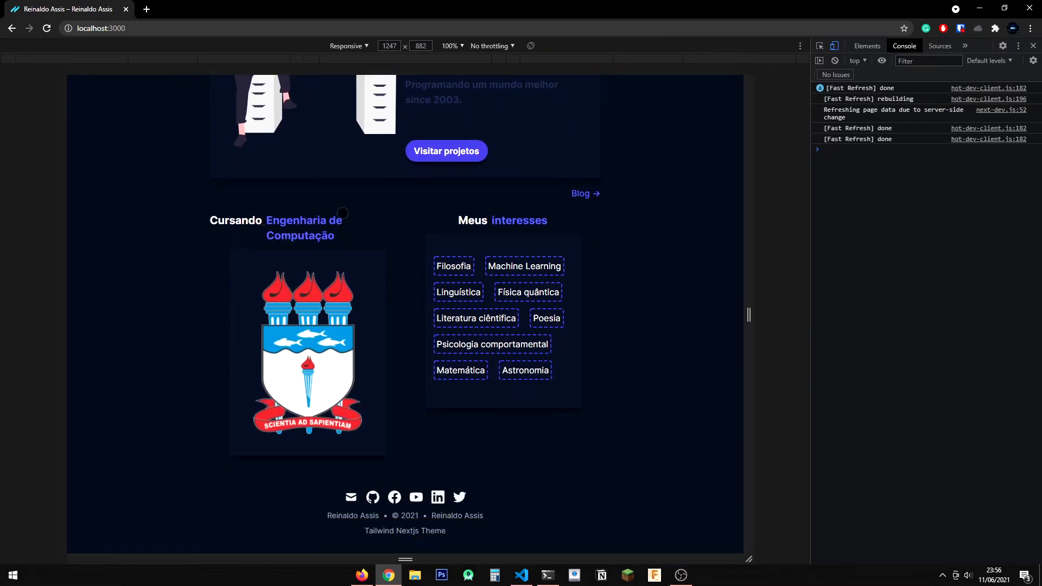
mouse_move(300, 279)
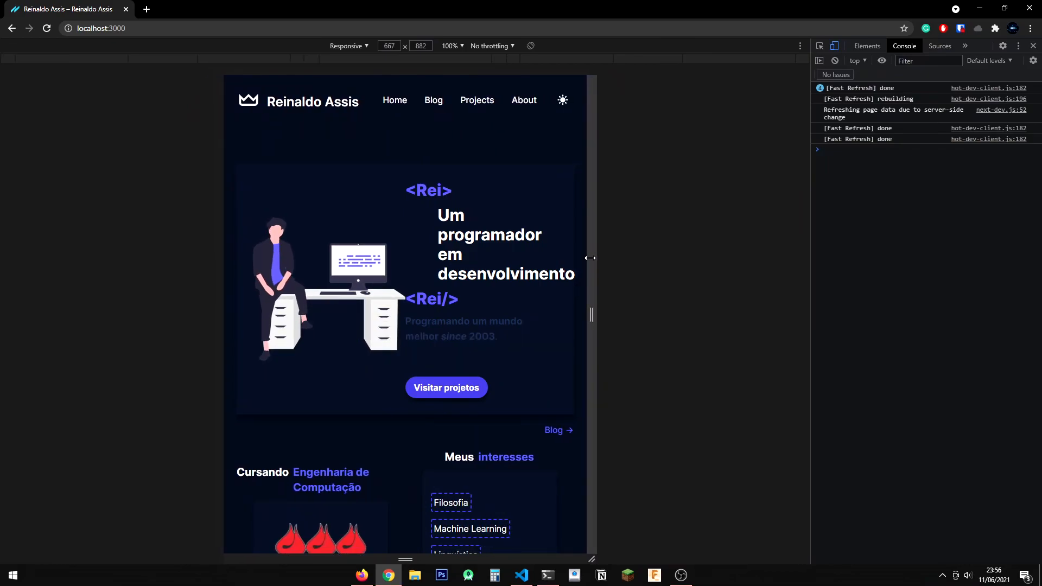
scroll("down", 3)
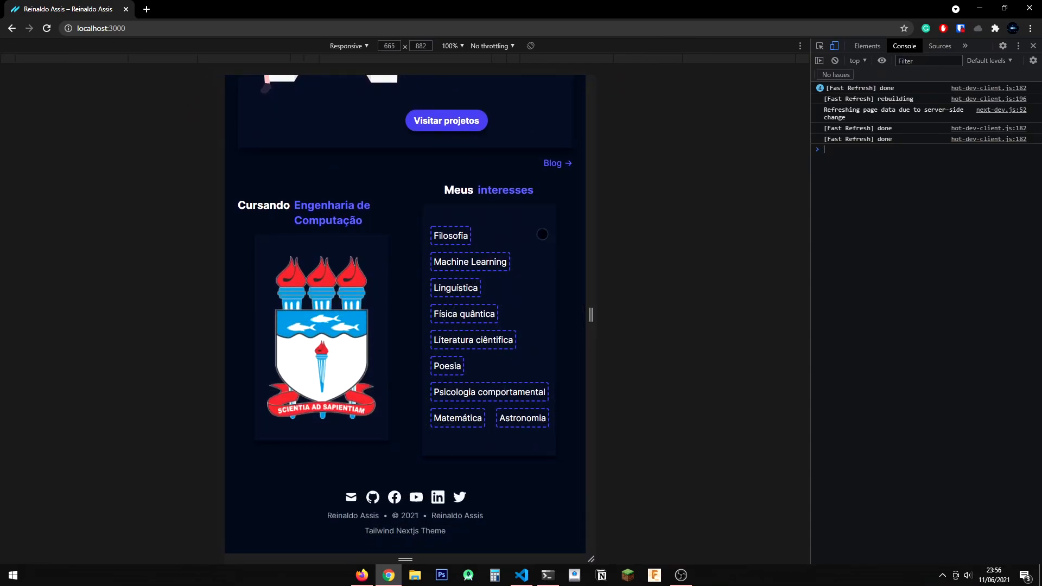
scroll("up", 3)
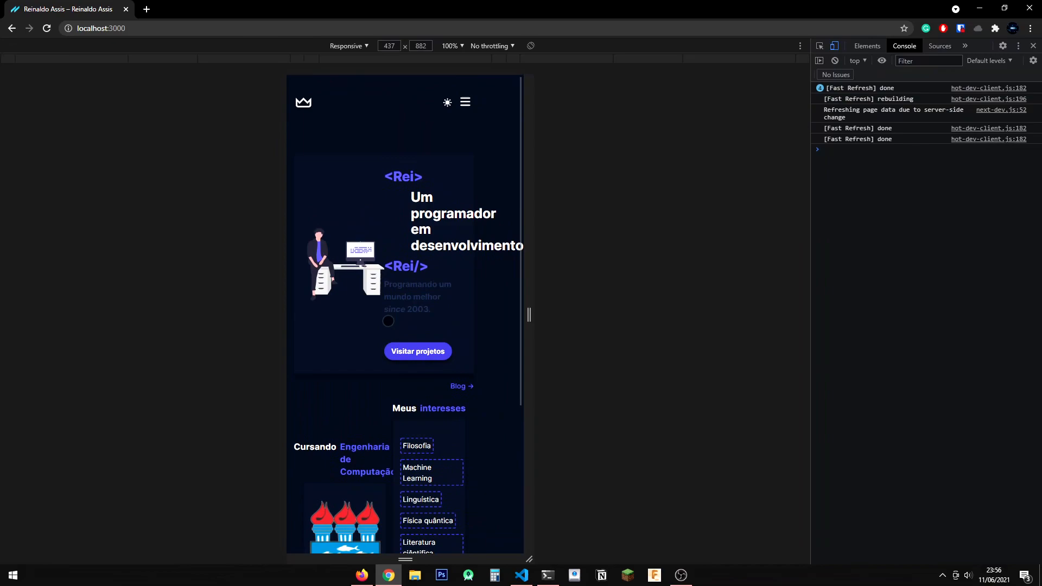
scroll("down", 3)
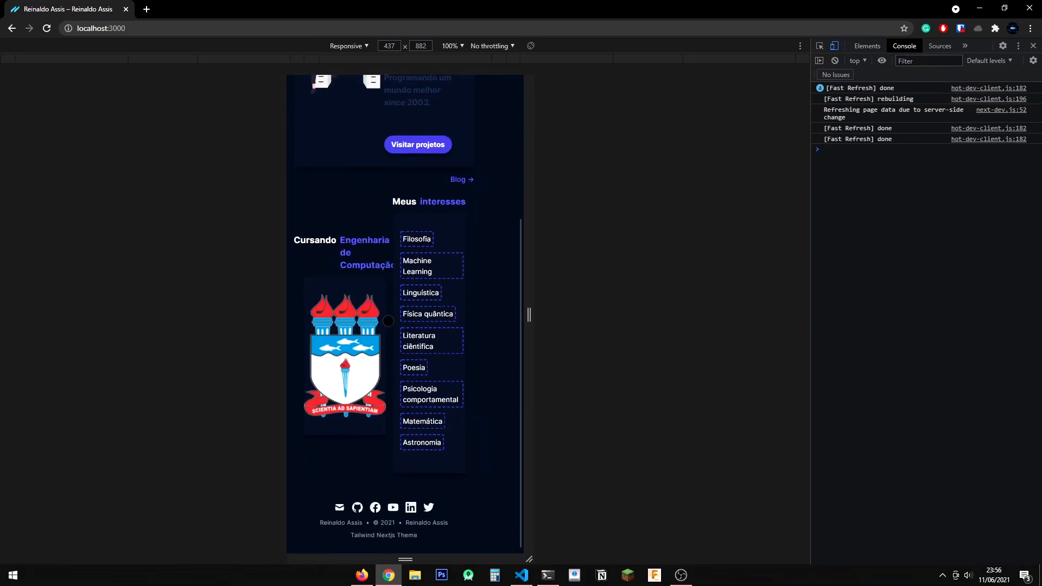
- Emulate an iPhone X screen and scroll up to the stacked hero with the <Rei> tagline
left_click(348, 45)
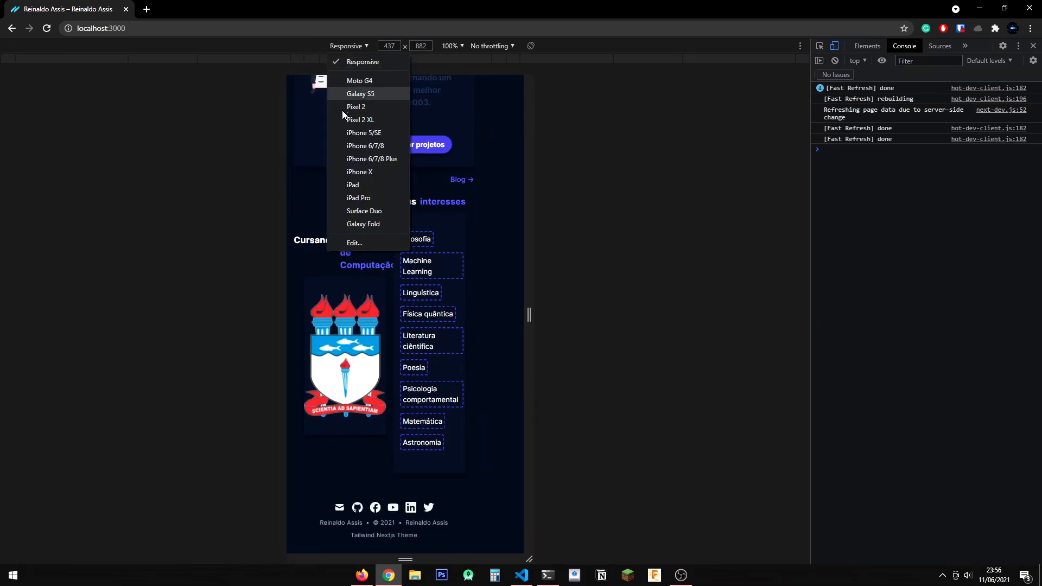
mouse_move(364, 171)
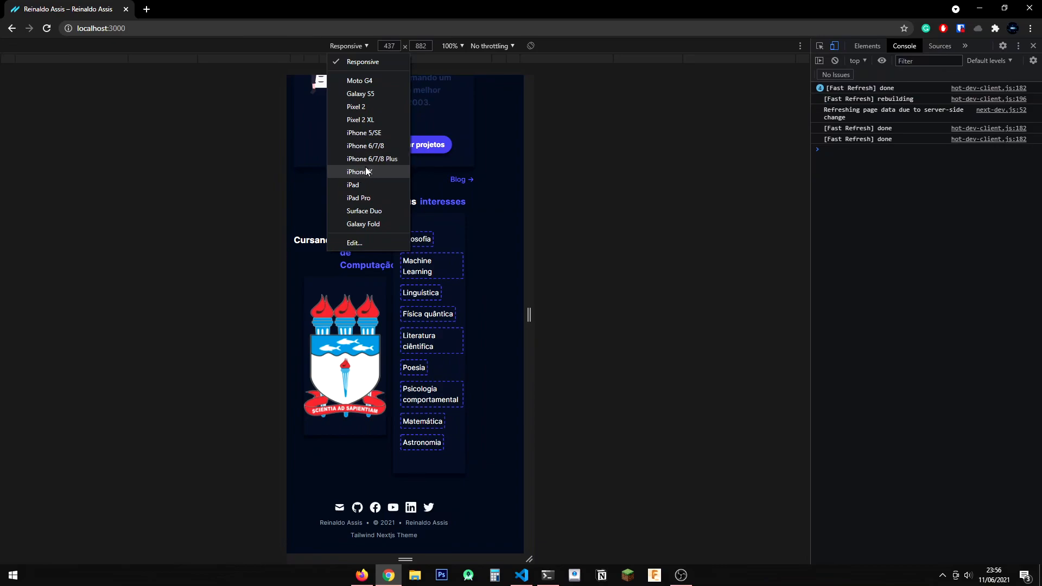
left_click(357, 171)
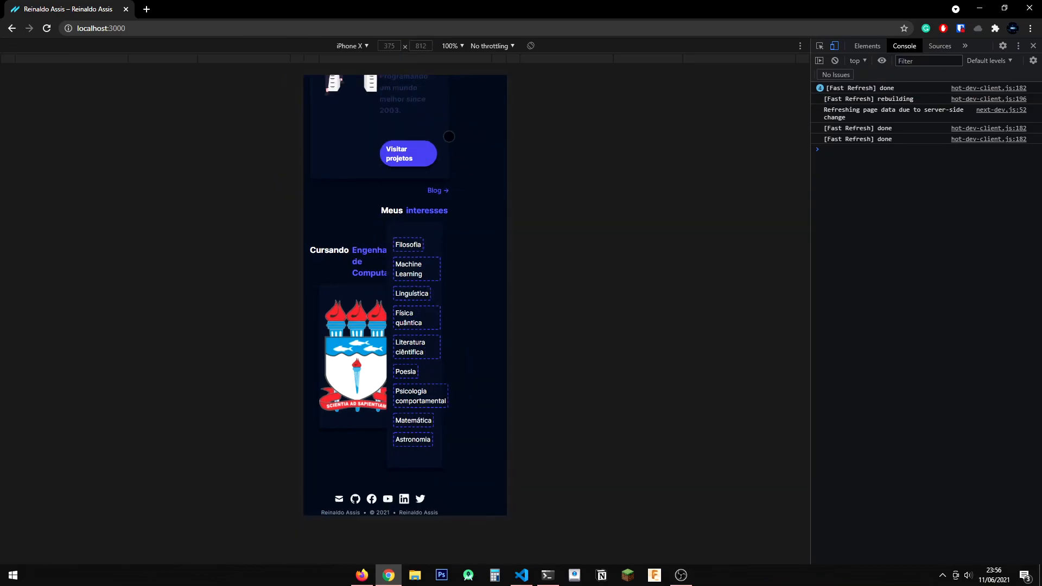
scroll("up", 3)
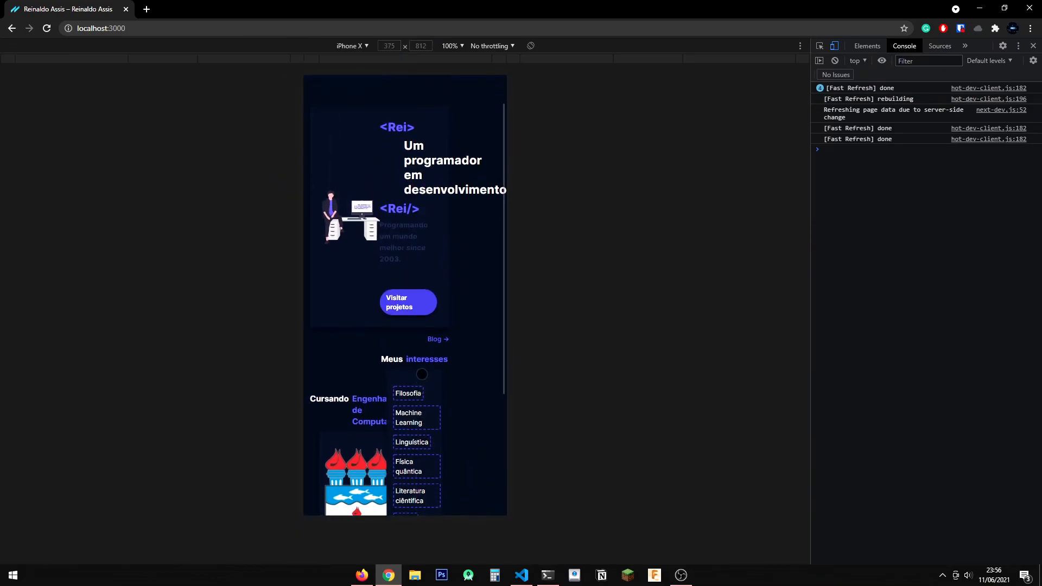
scroll("up", 3)
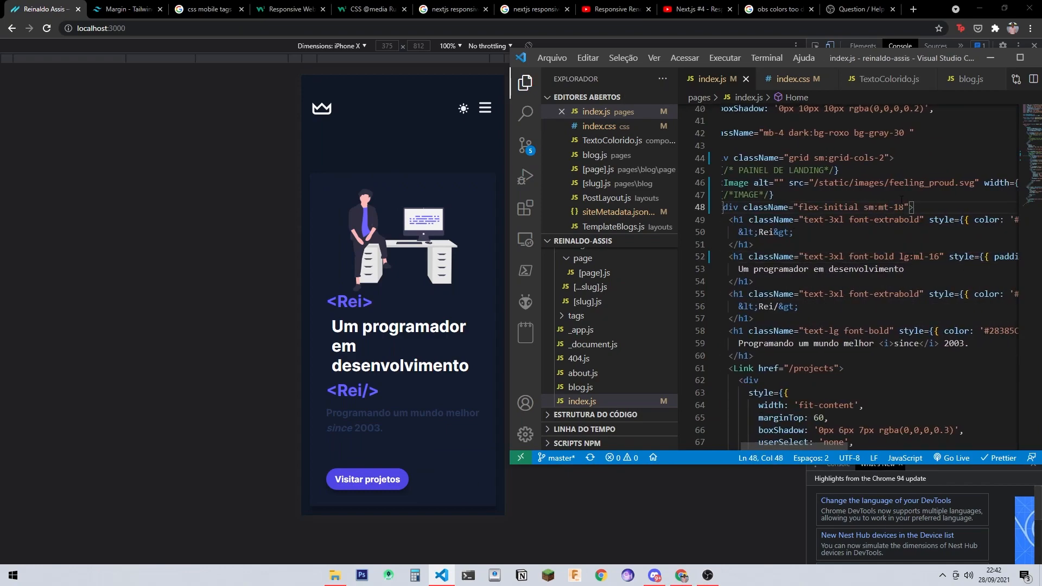
- Check Tailwind margin docs, remove sm:mt-18 leaving flex-initial, and recheck the iPhone X preview
left_click(124, 9)
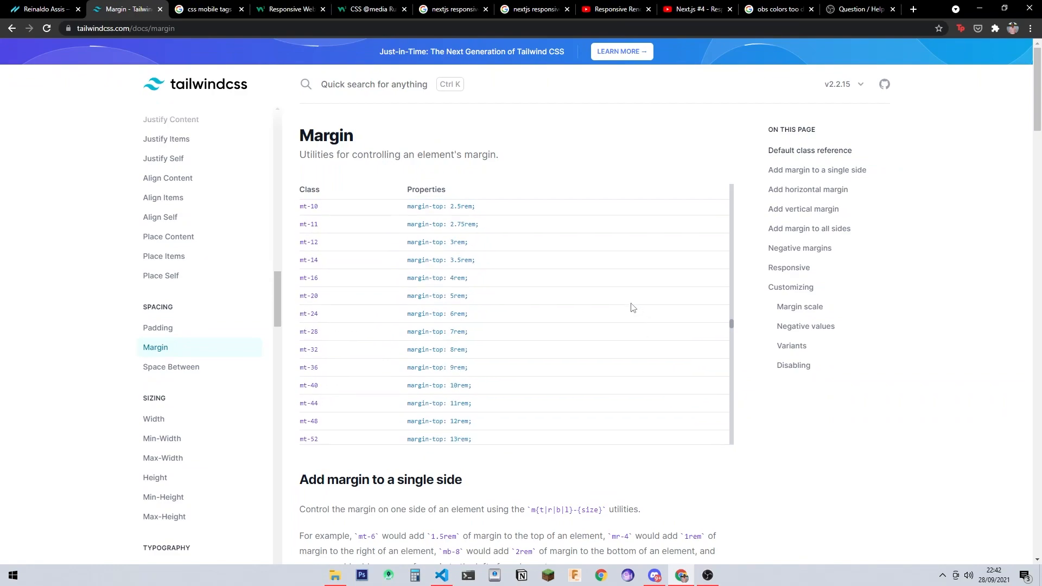
left_click(44, 9)
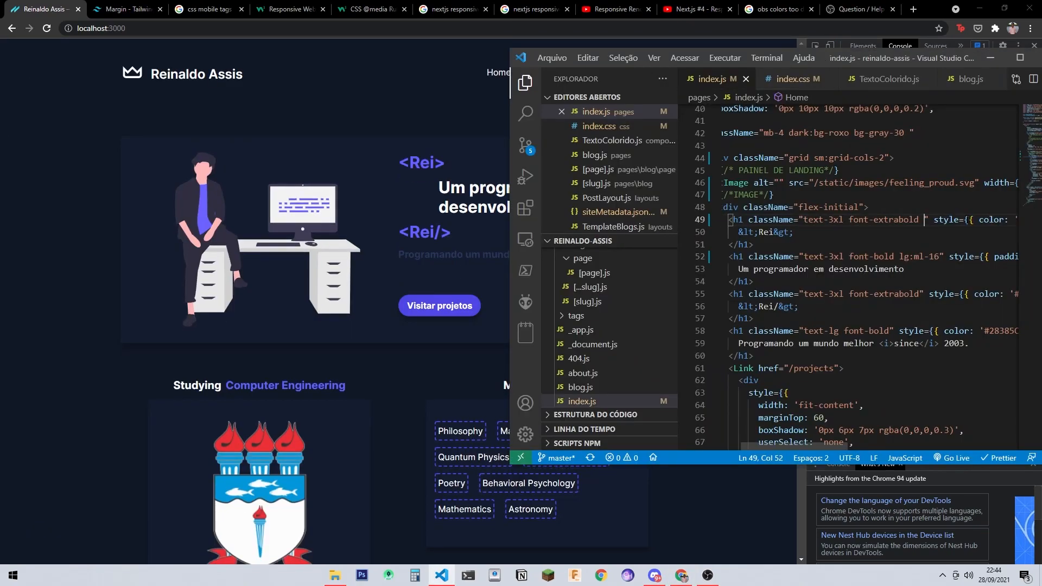
left_click(829, 46)
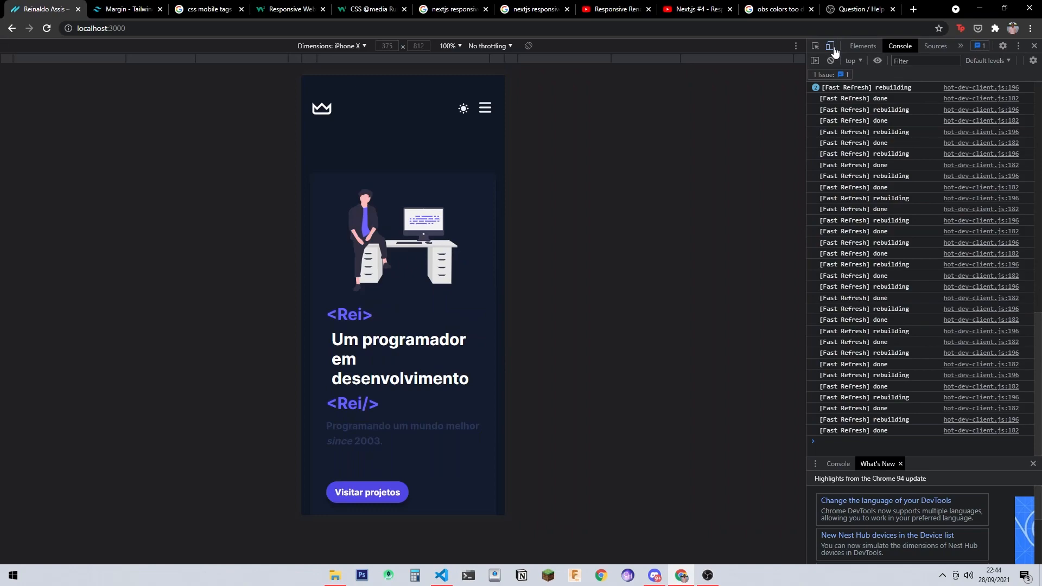
left_click(440, 576)
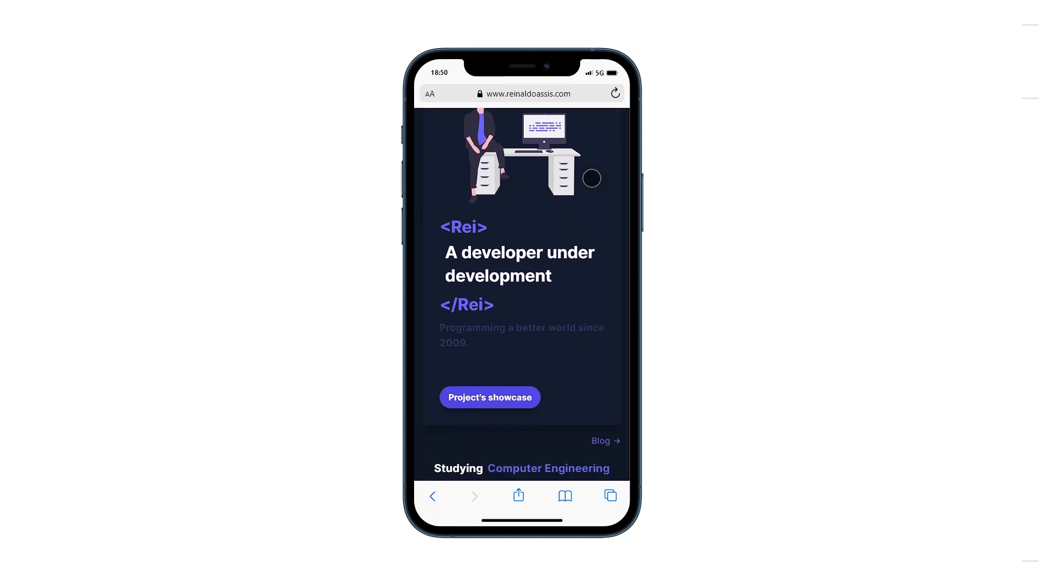
scroll("down", 3)
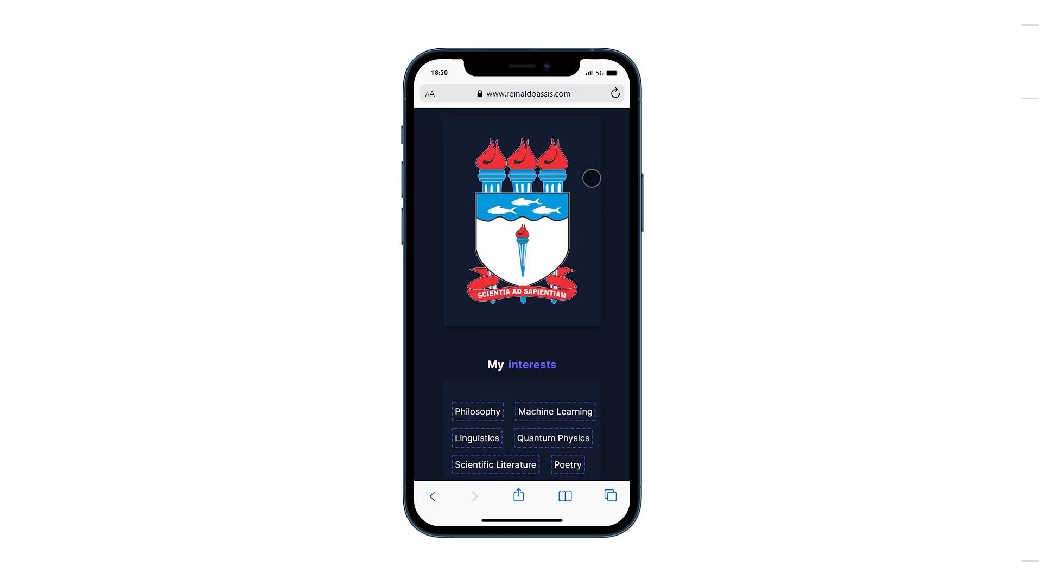
scroll("up", 3)
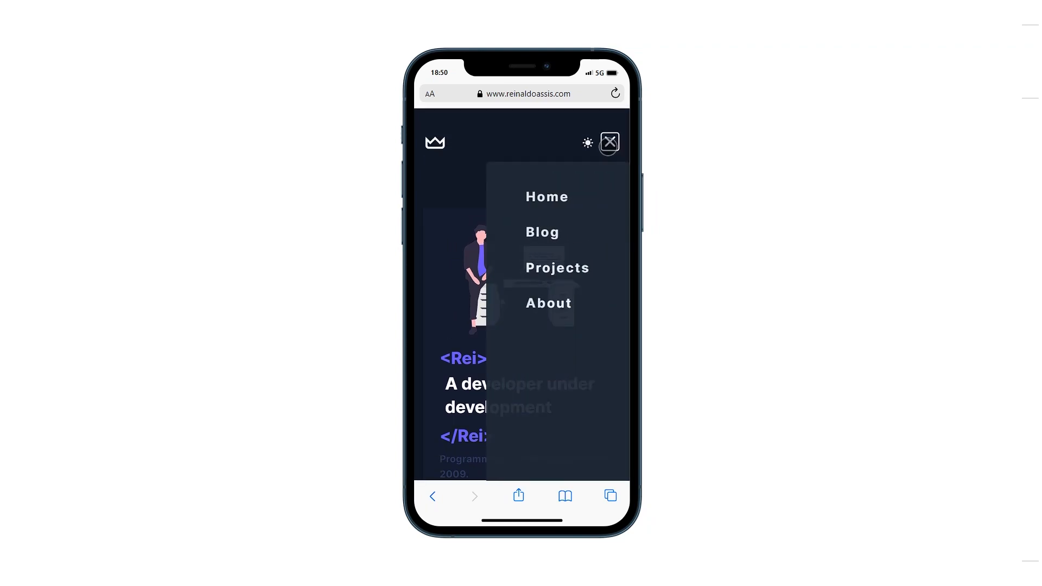
left_click(609, 141)
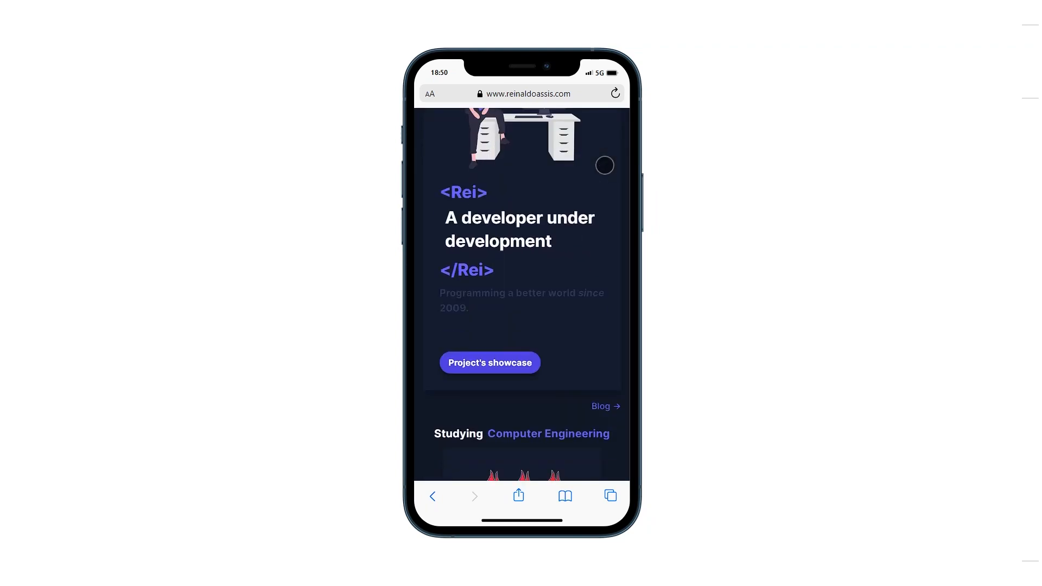
scroll("down", 3)
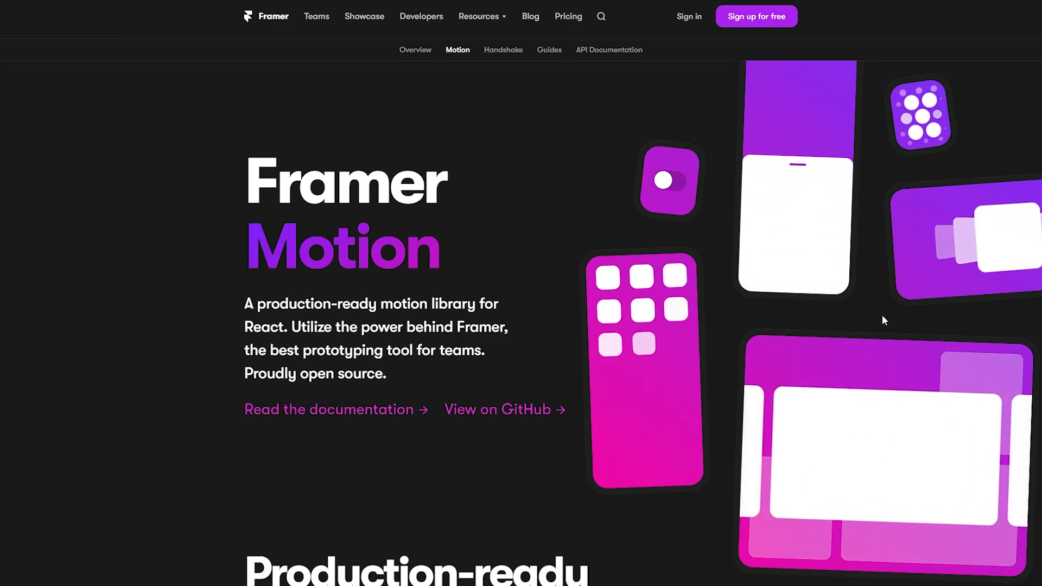
scroll("down", 3)
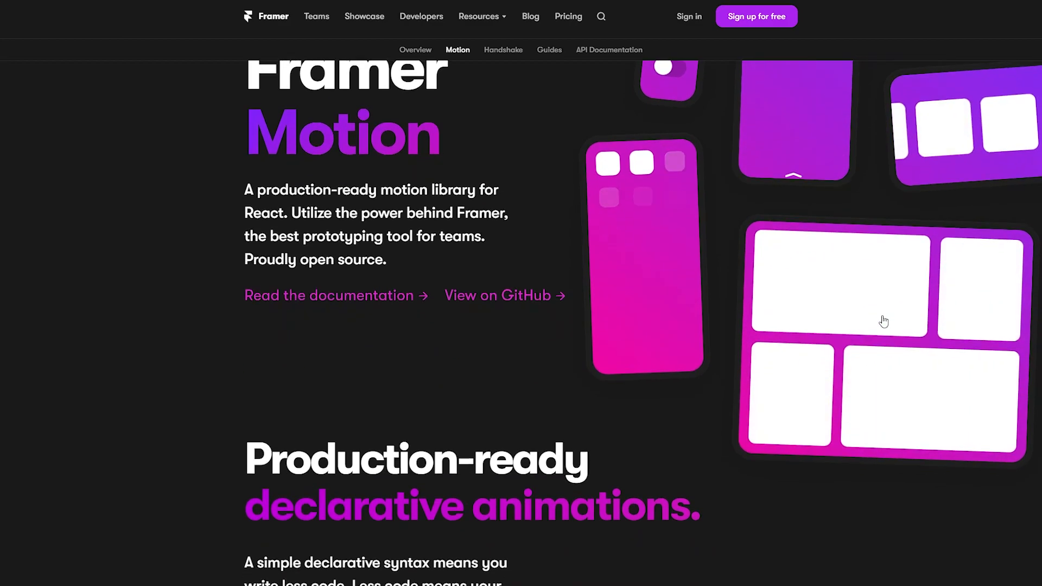
scroll("down", 3)
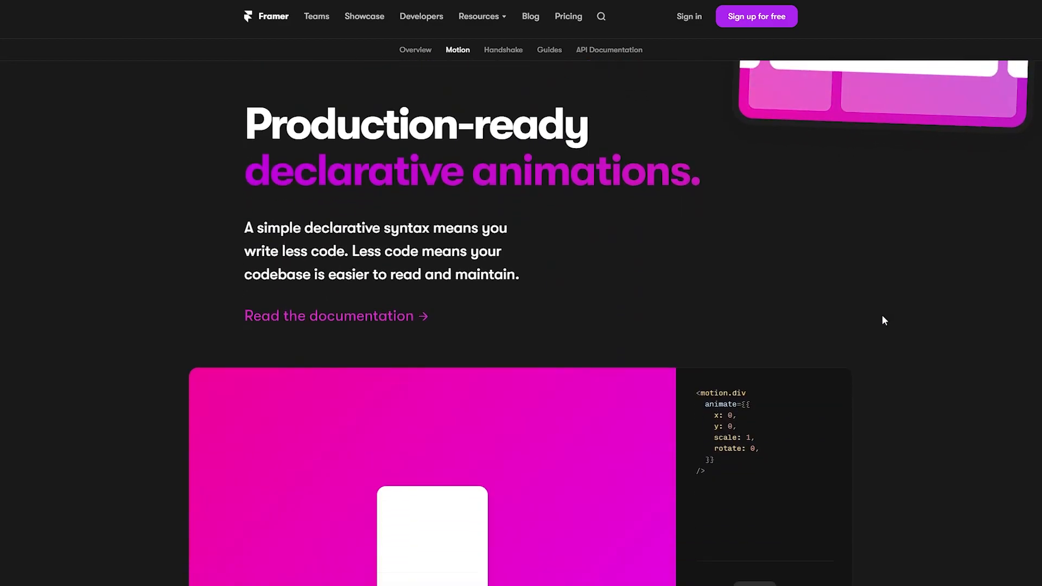
scroll("down", 3)
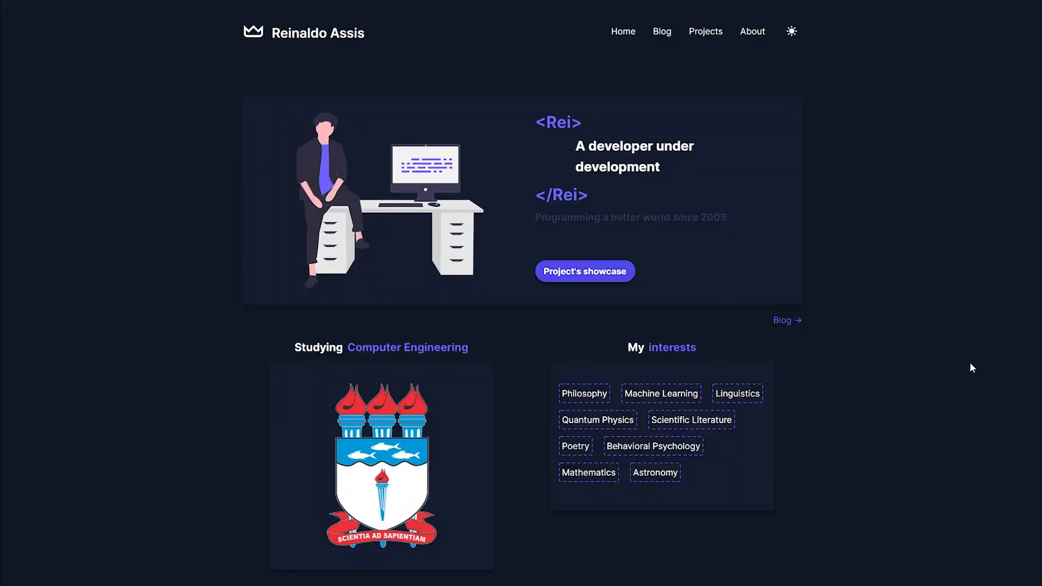
mouse_move(661, 32)
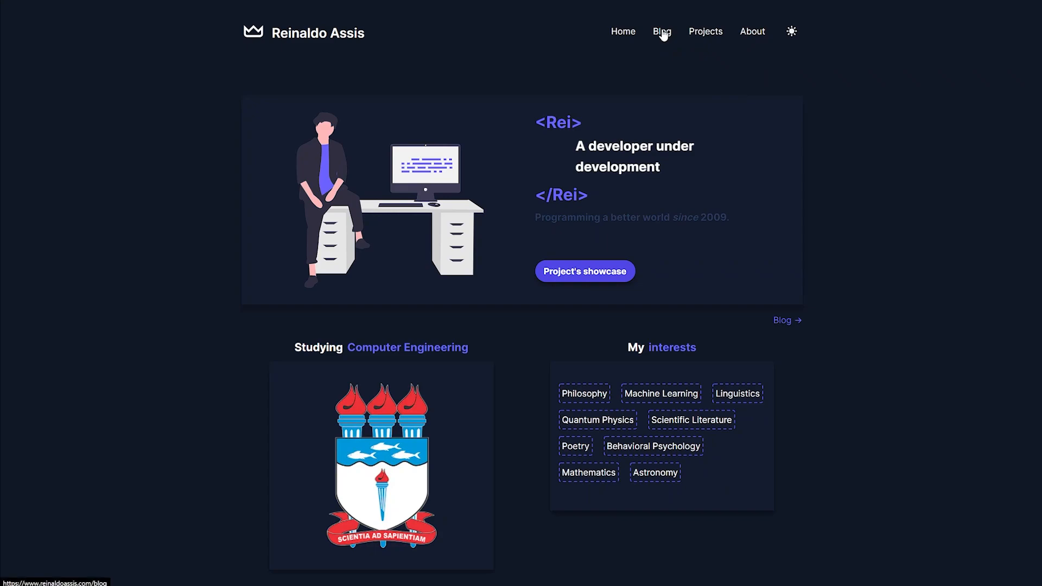
- Navigate Blog, Projects and About to show the animated transitions, then return Home
left_click(661, 32)
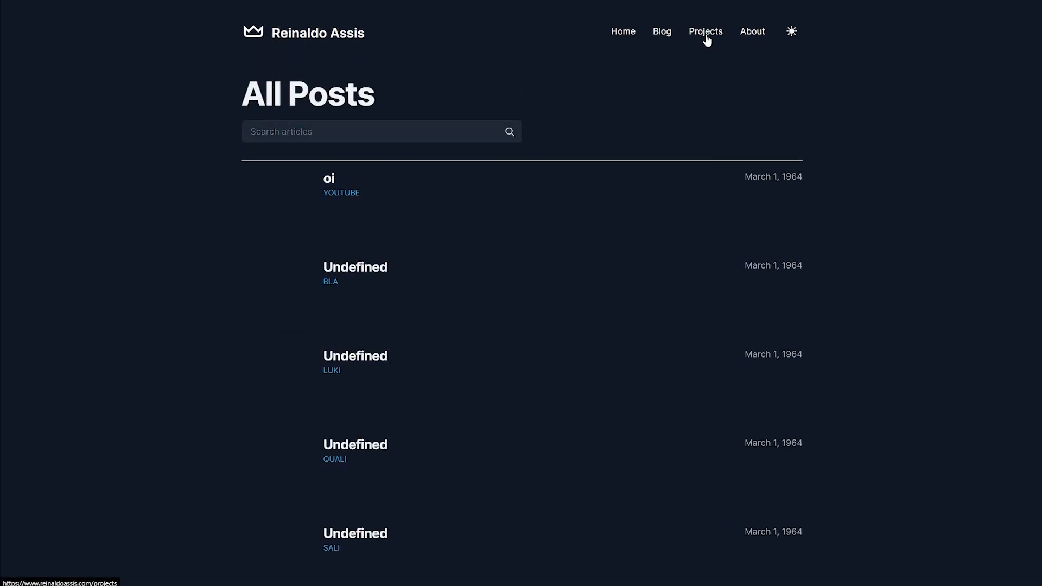
left_click(757, 32)
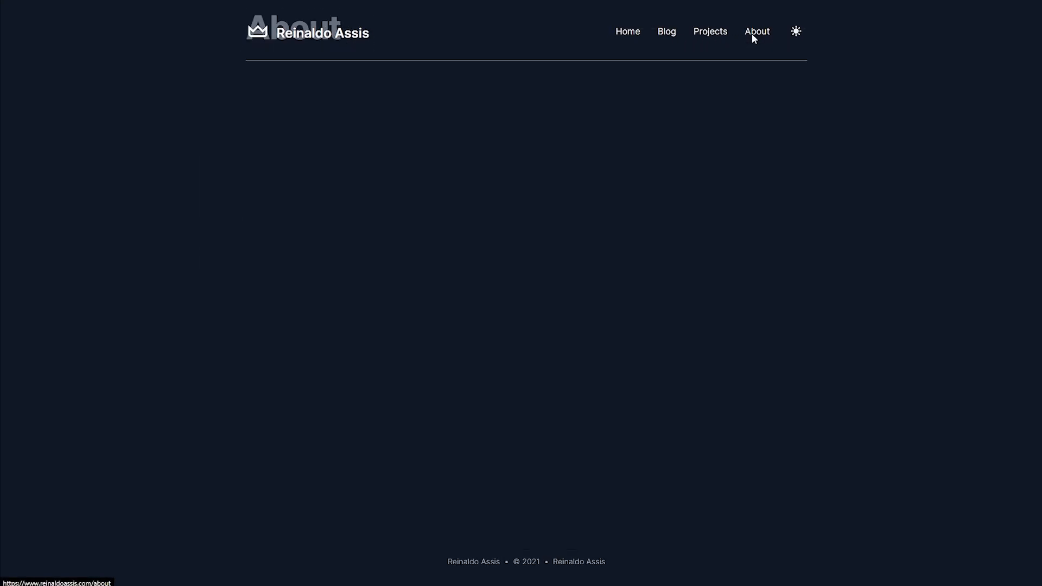
left_click(757, 31)
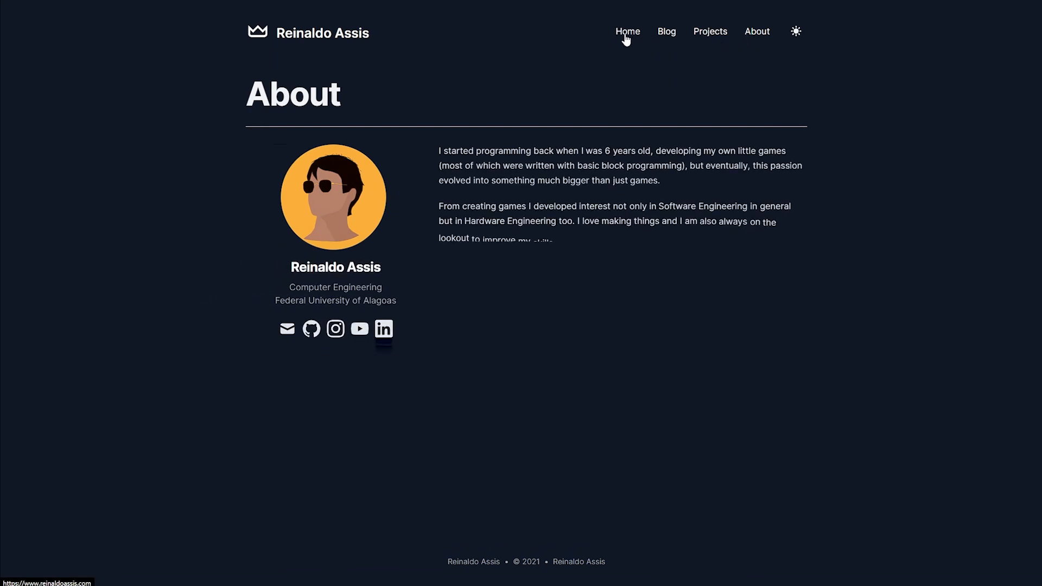
left_click(626, 32)
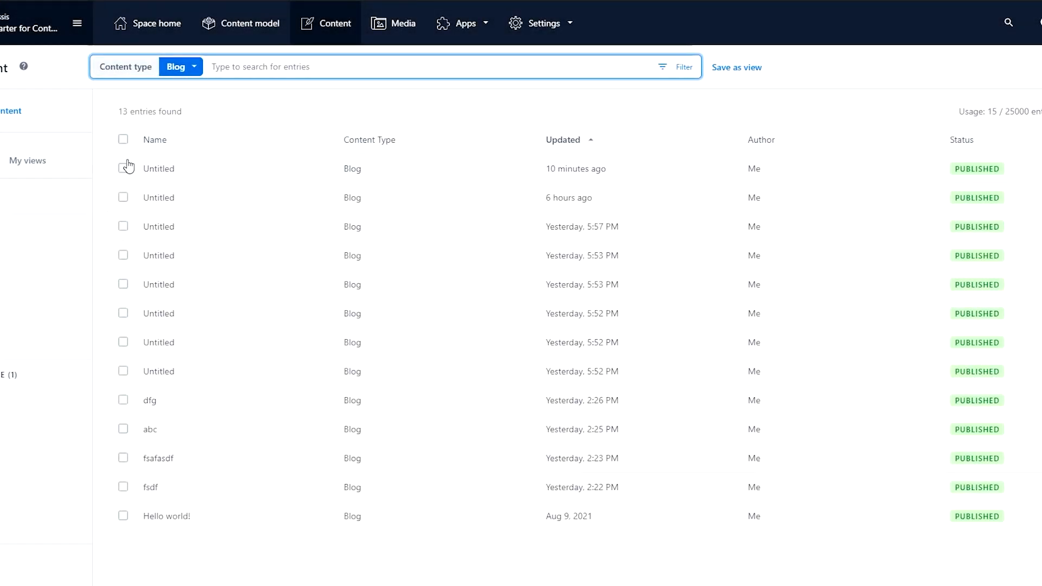
- Select and reopen the newest Untitled Blog entry, showing its empty title and 'youtube' tag
left_click(123, 168)
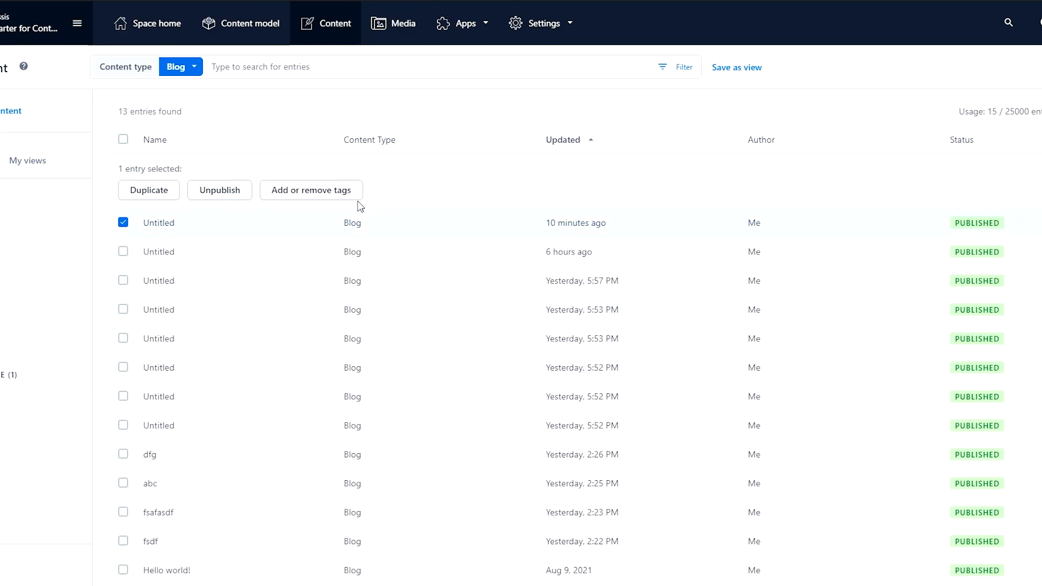
mouse_move(219, 190)
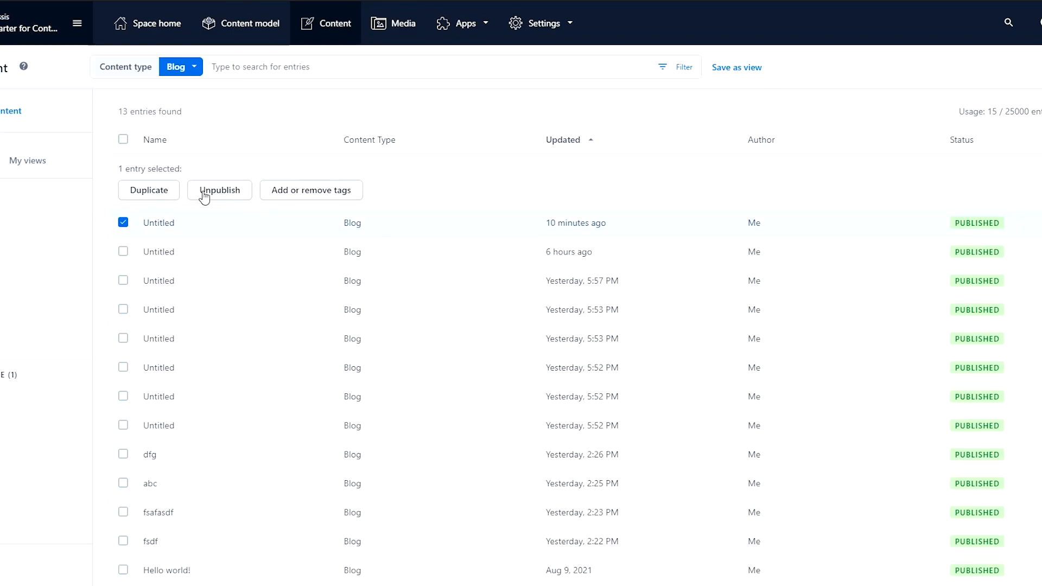
mouse_move(177, 228)
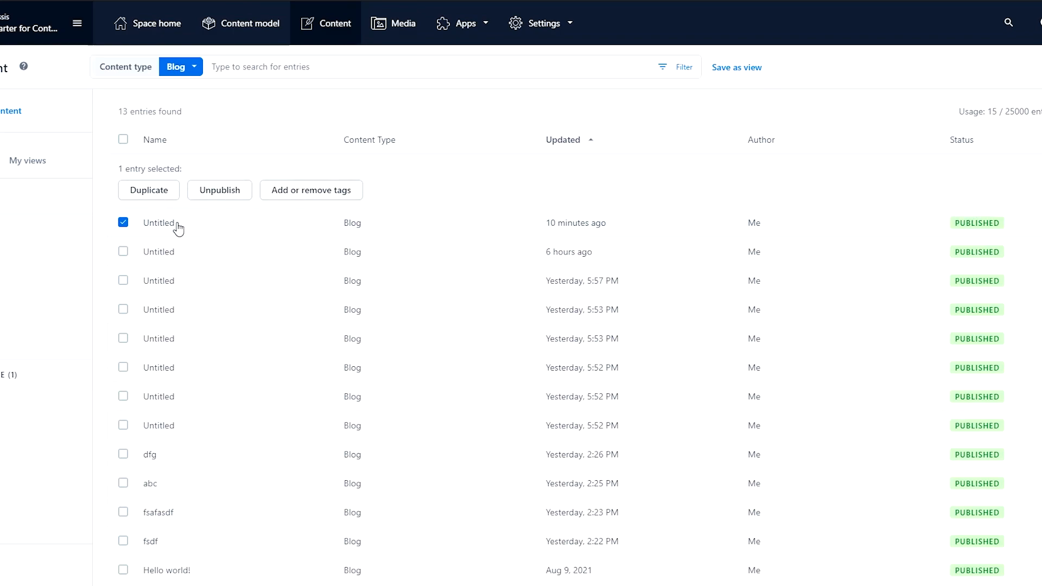
left_click(158, 222)
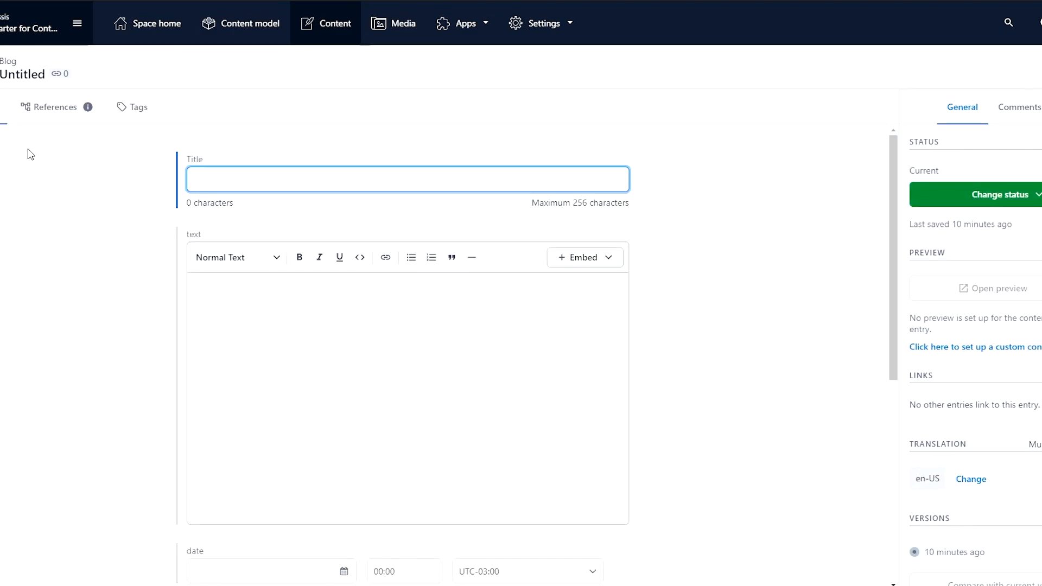
left_click(334, 23)
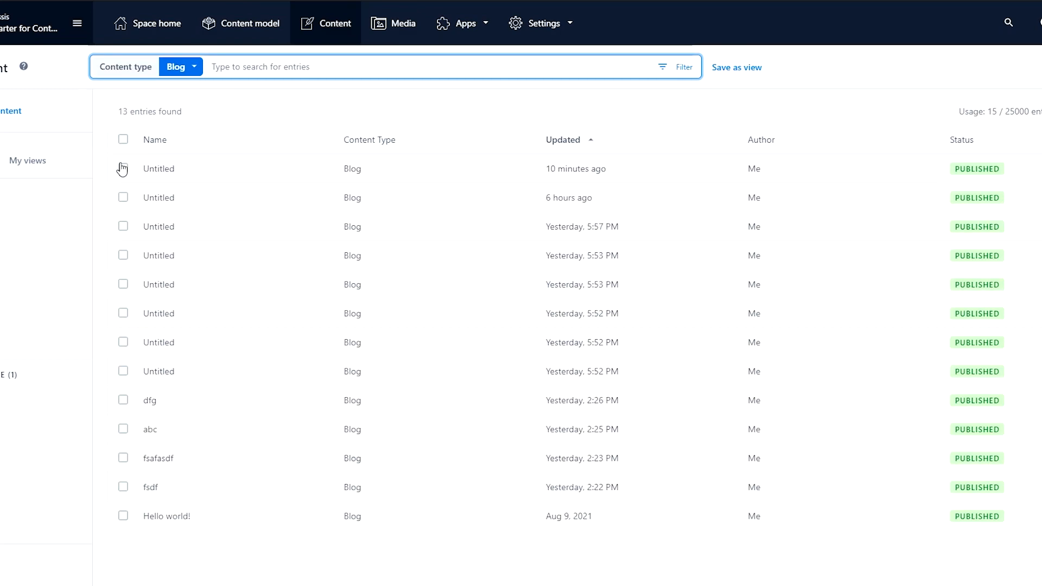
left_click(123, 168)
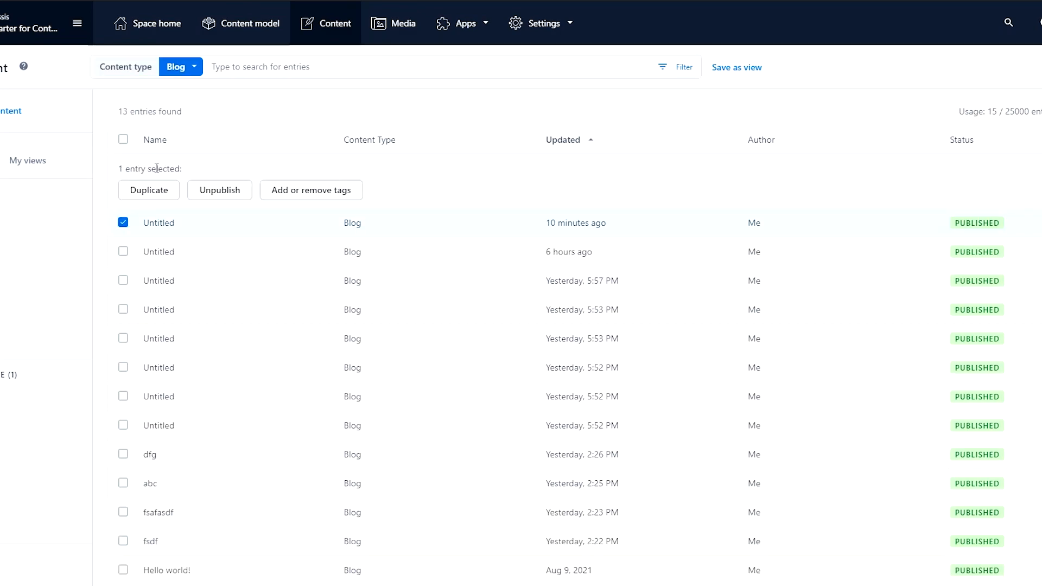
mouse_move(914, 184)
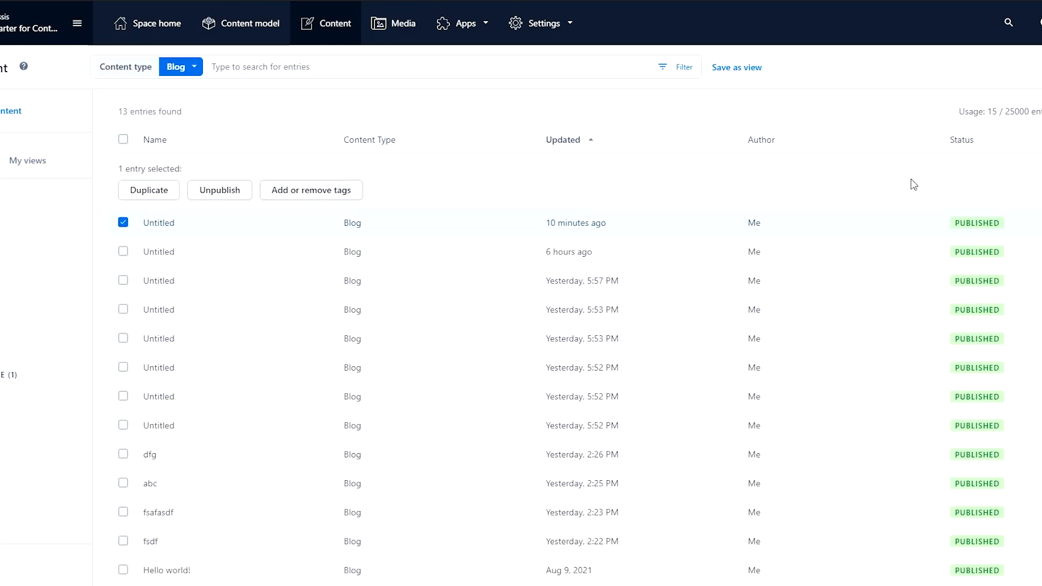
mouse_move(230, 288)
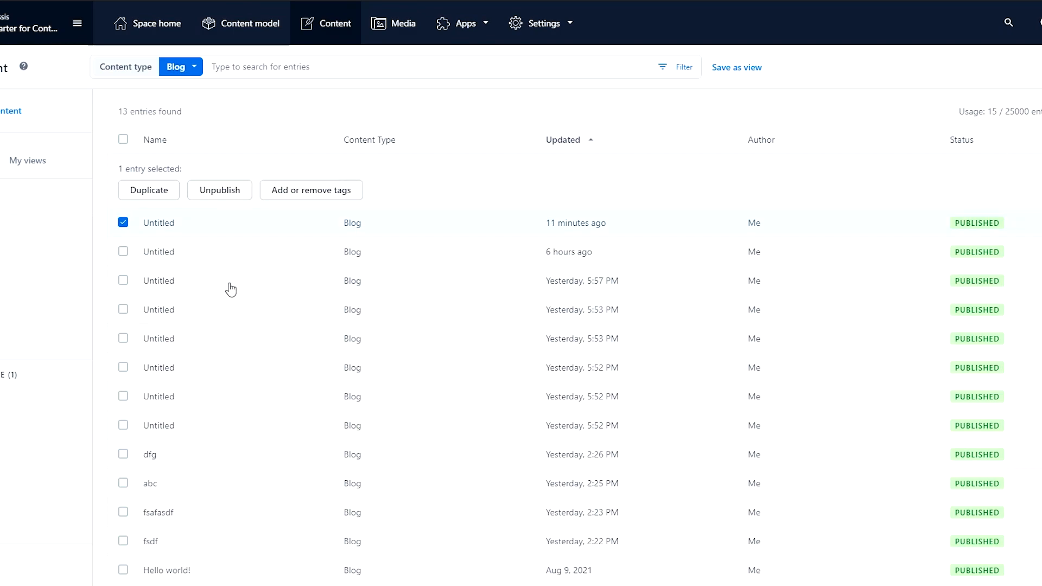
mouse_move(796, 235)
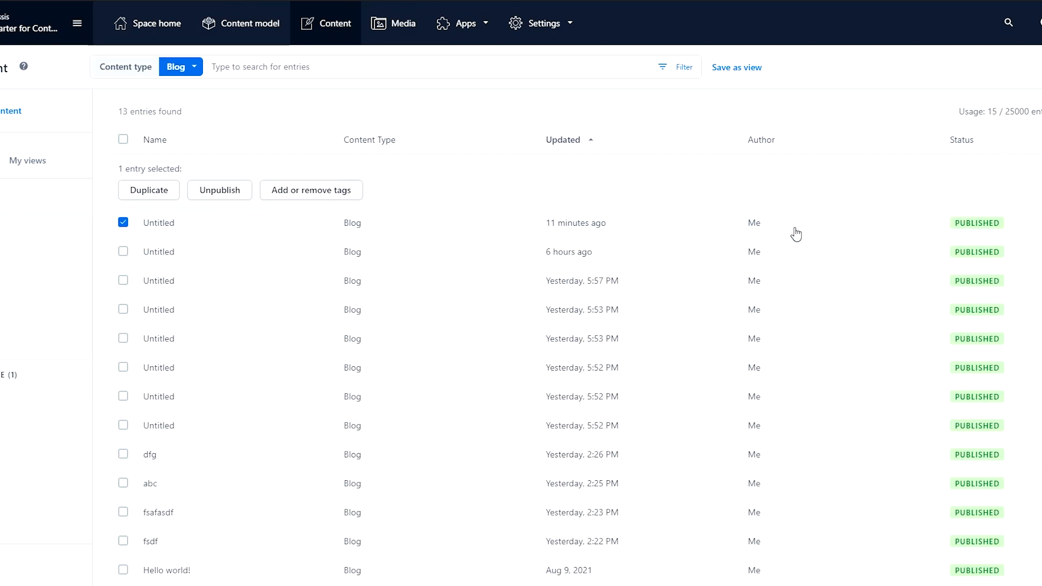
left_click(159, 223)
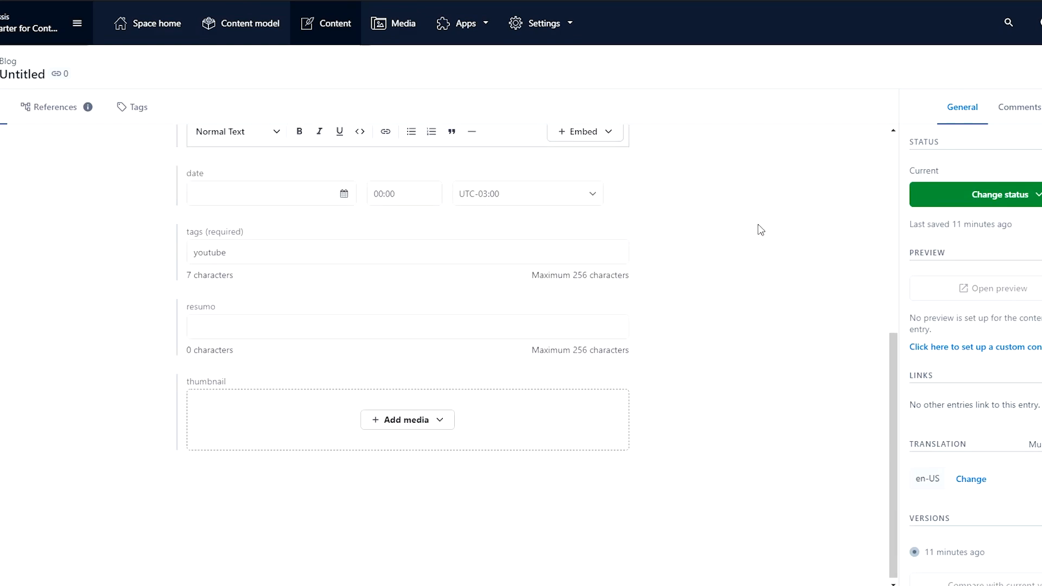
mouse_move(1033, 192)
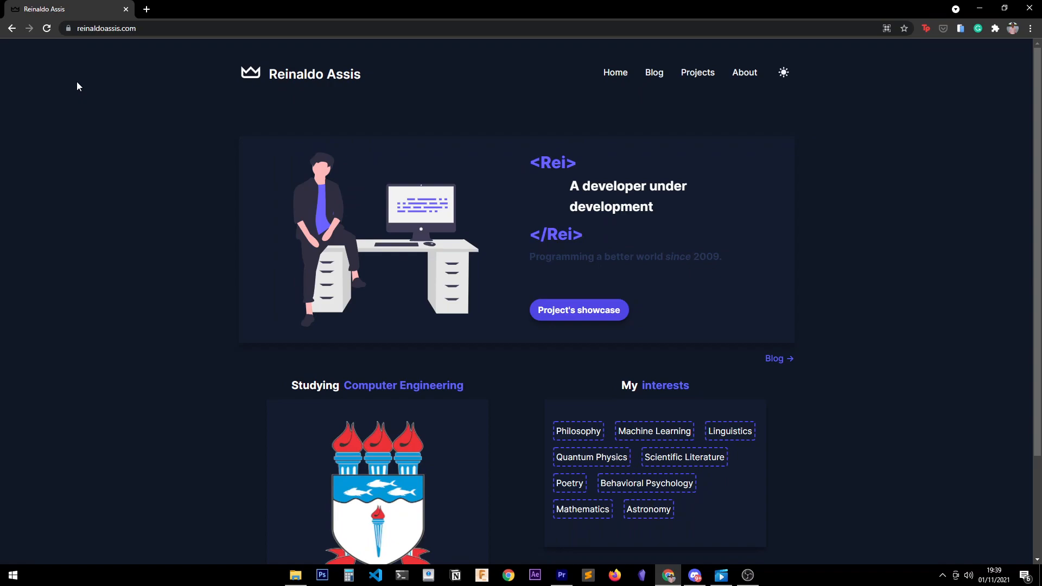
- Read the 'Personal Website with NextJS' post down to its Conclusion and return to the top
left_click(658, 72)
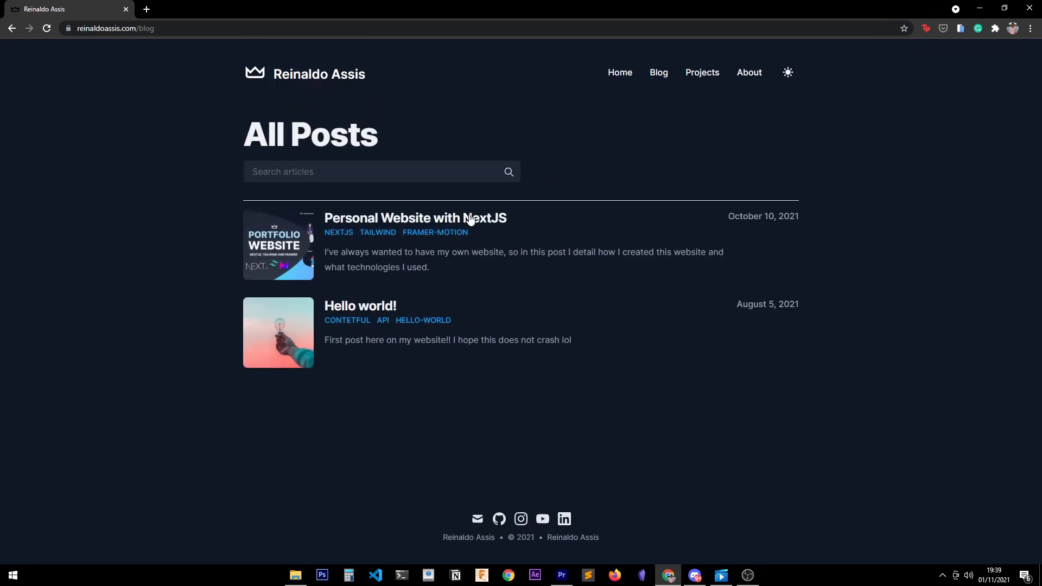
left_click(415, 219)
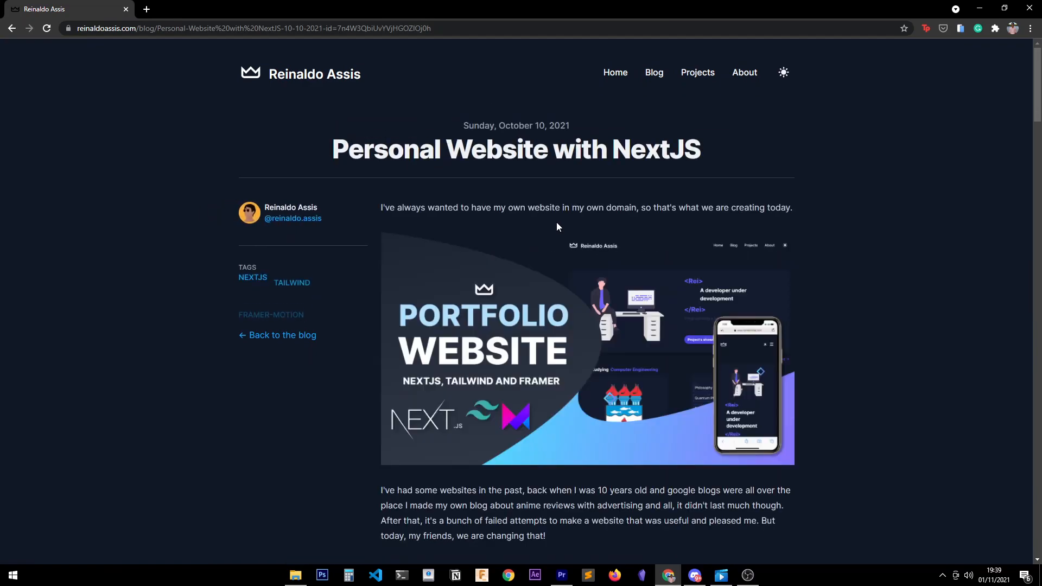
scroll("down", 3)
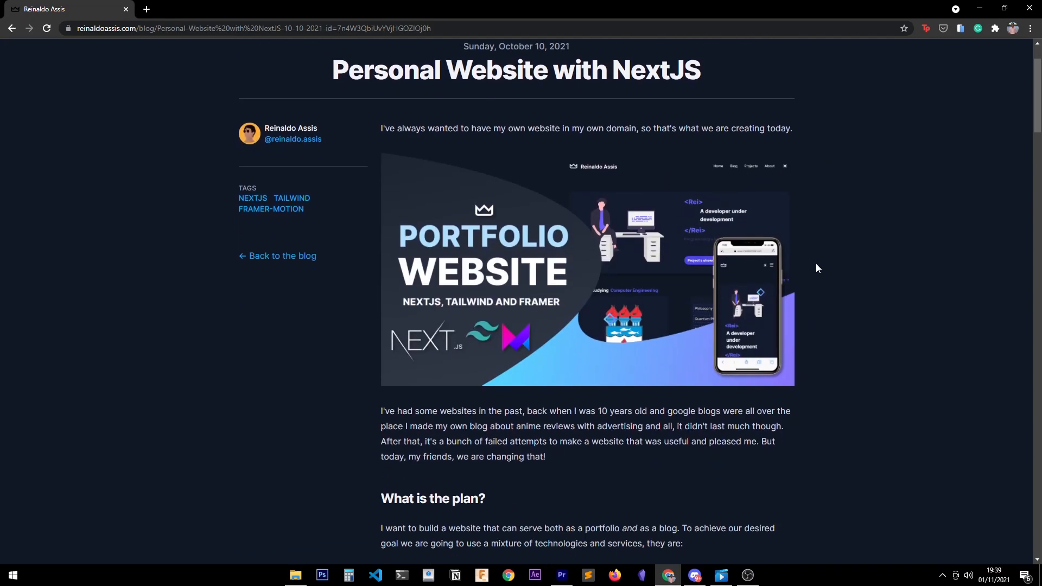
scroll("down", 3)
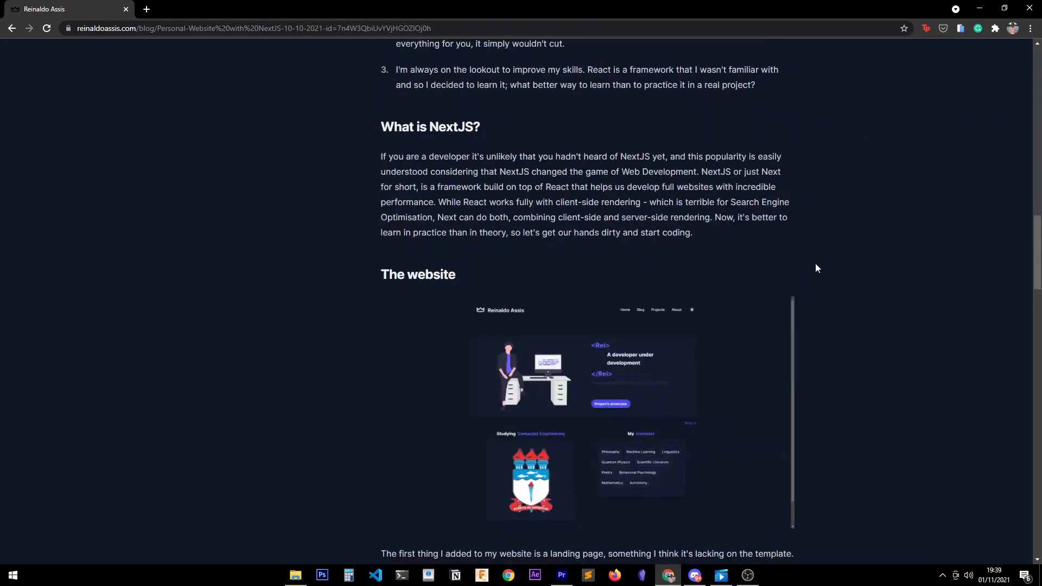
scroll("down", 3)
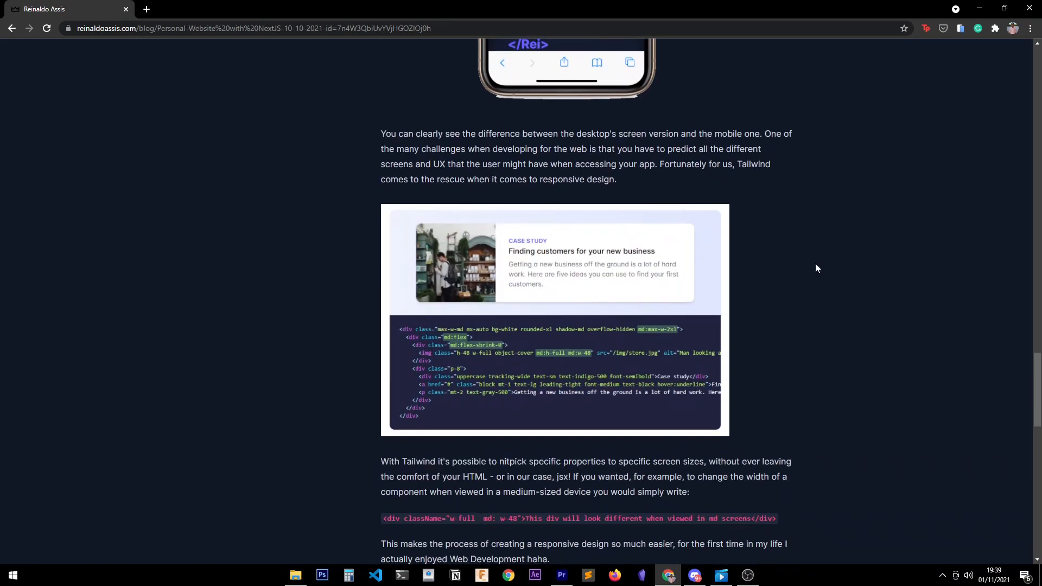
scroll("down", 3)
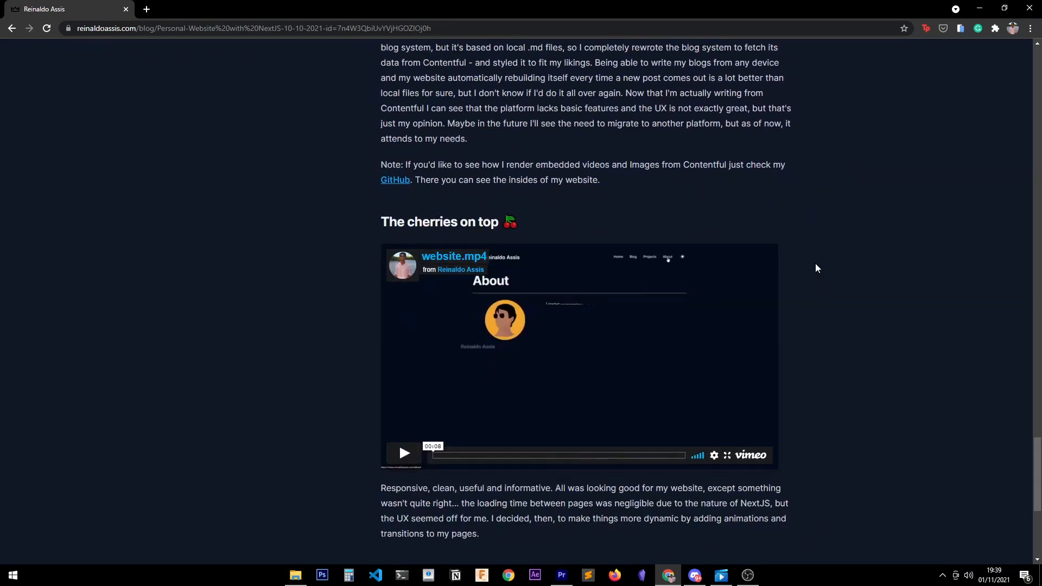
scroll("down", 3)
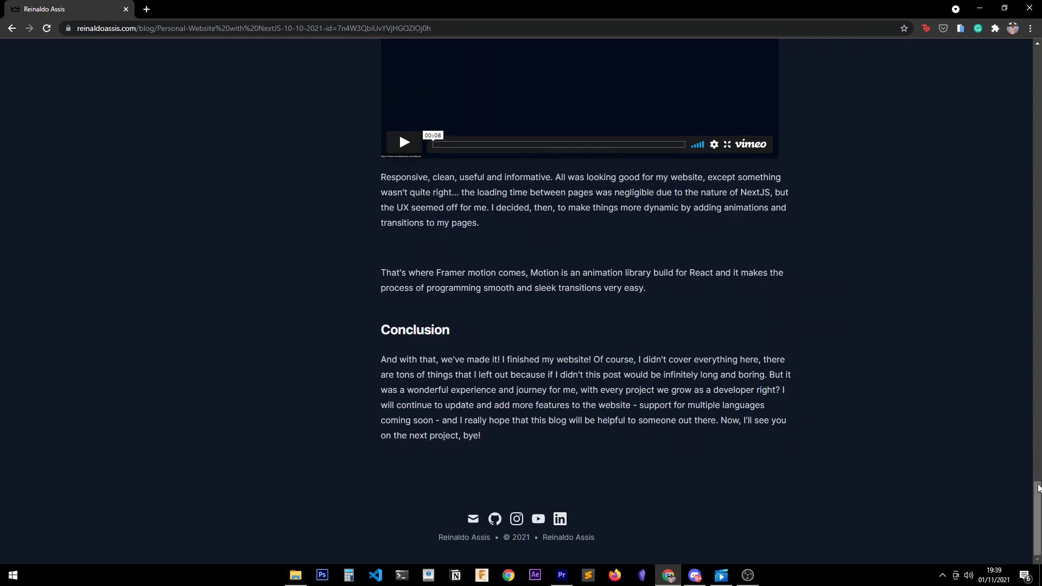
scroll("up", 3)
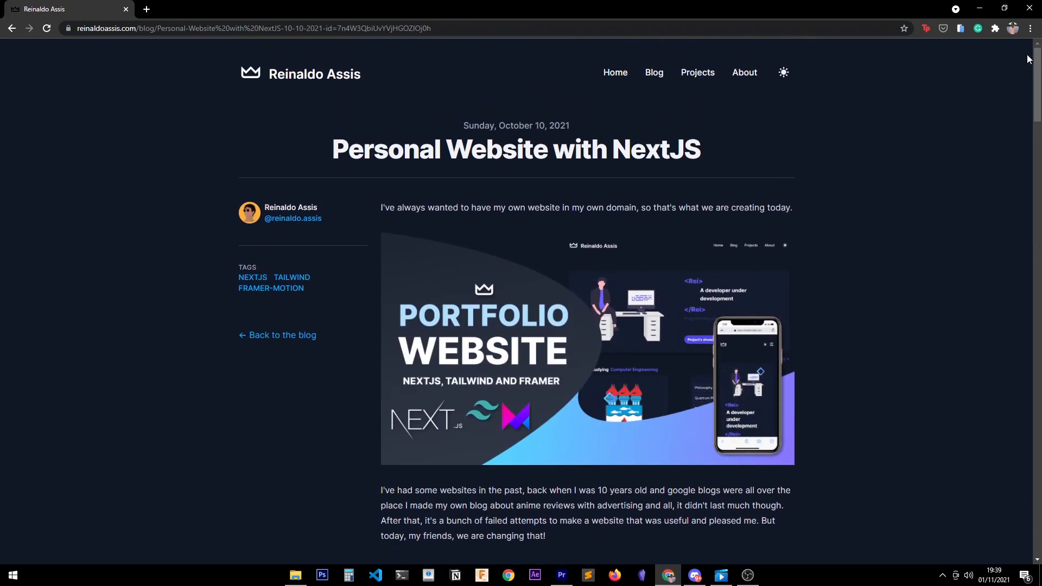
- Visit Projects and About, read the 'Hello world!' post, and go back to All Posts
left_click(697, 72)
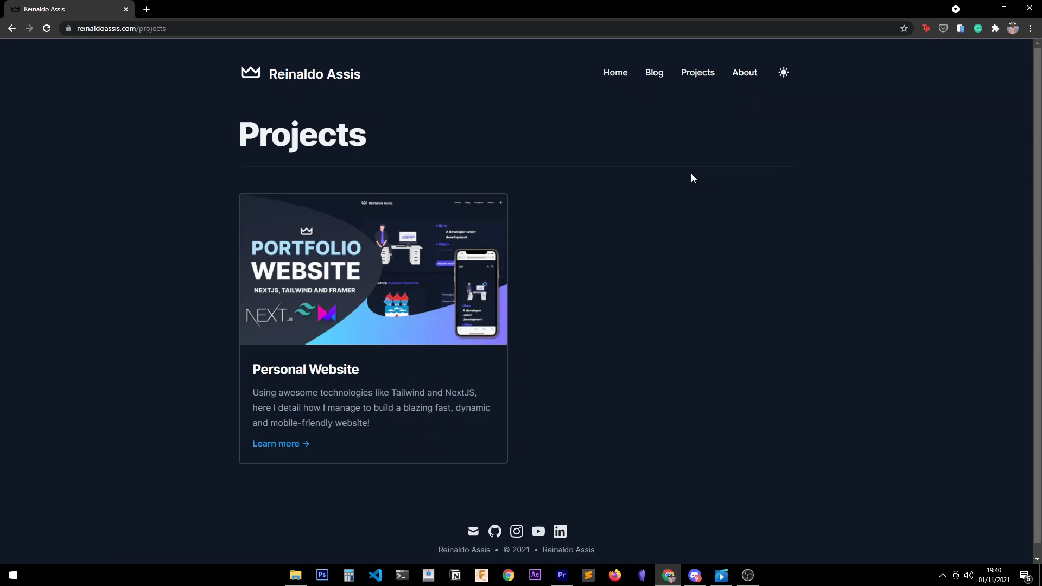
left_click(748, 72)
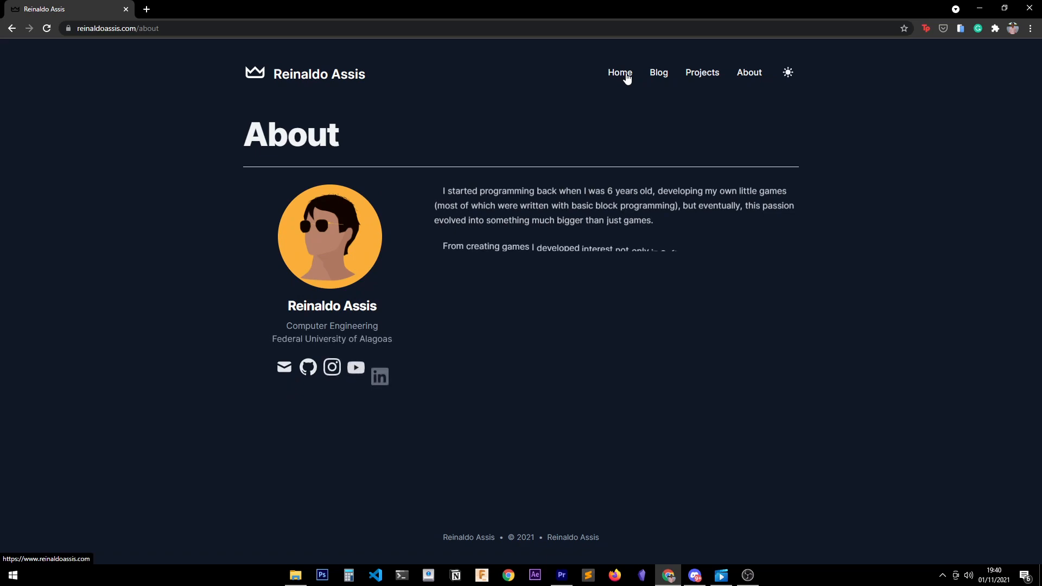
mouse_move(658, 73)
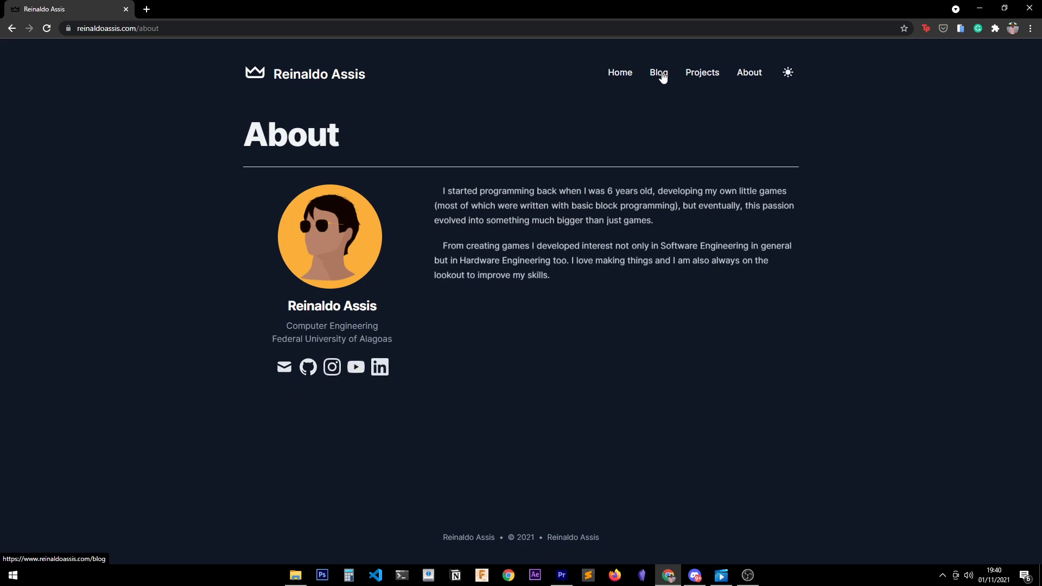
left_click(658, 73)
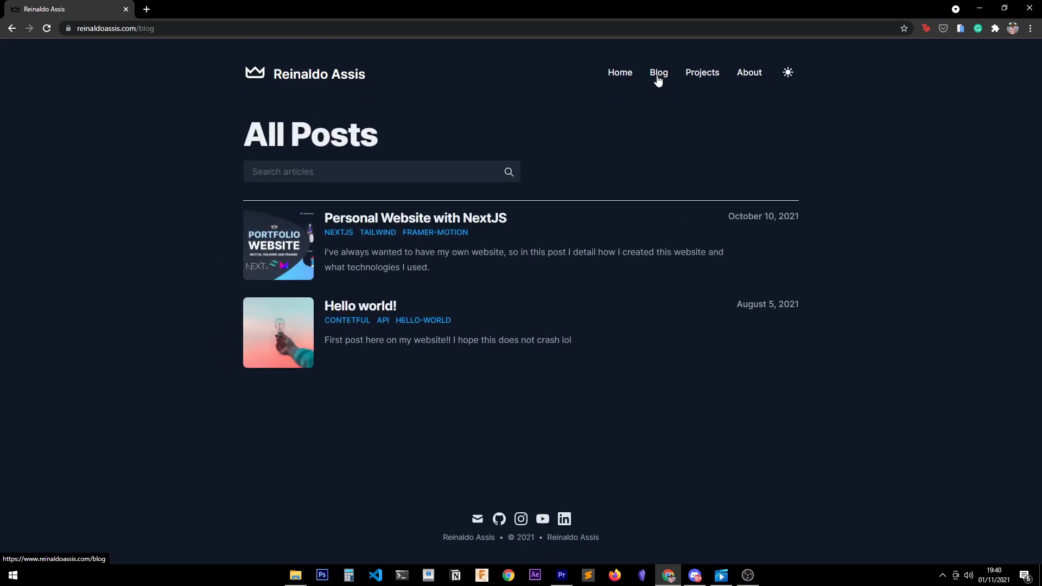
left_click(359, 306)
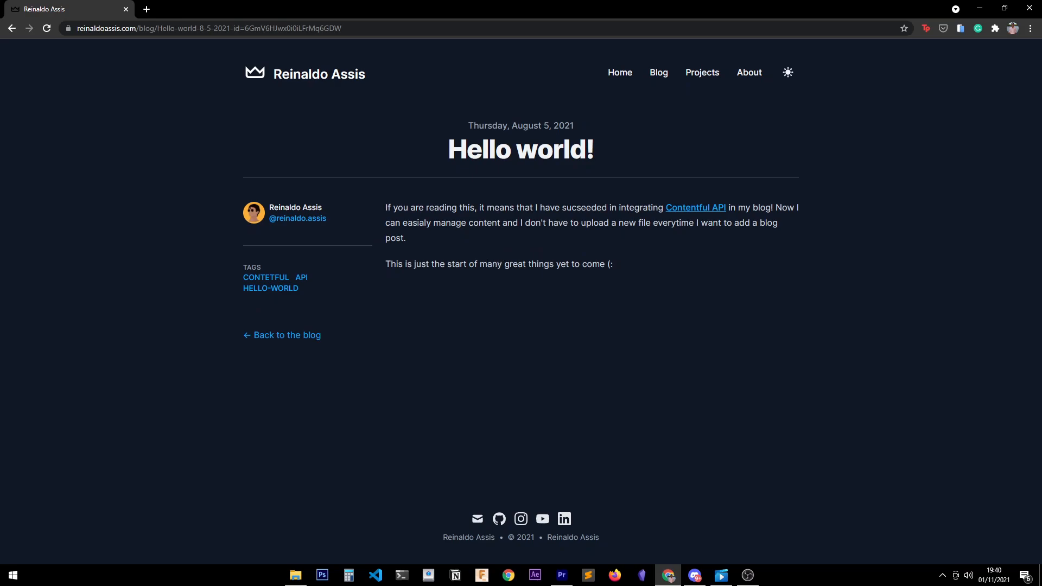
mouse_move(313, 340)
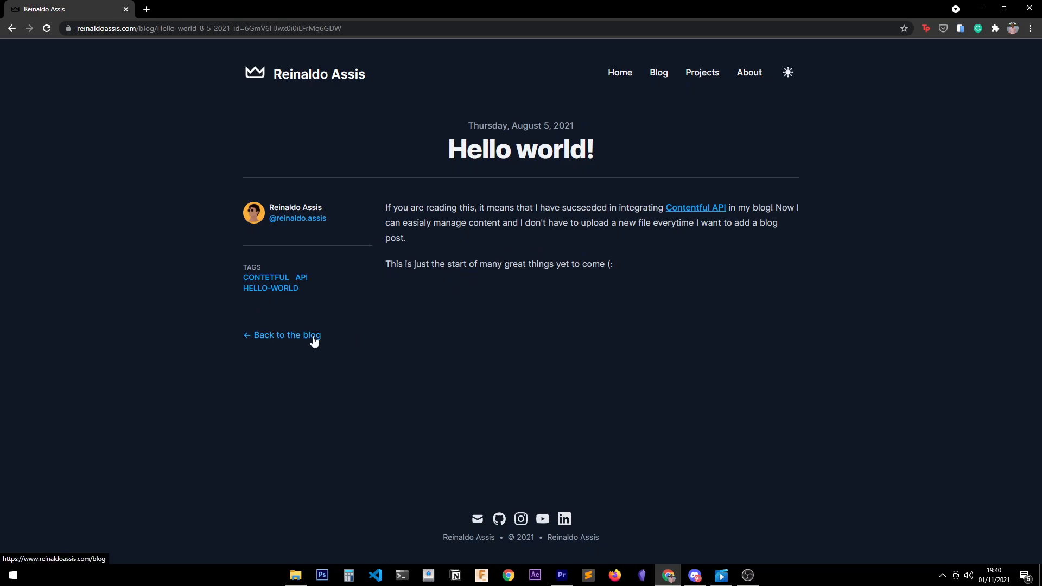
left_click(287, 335)
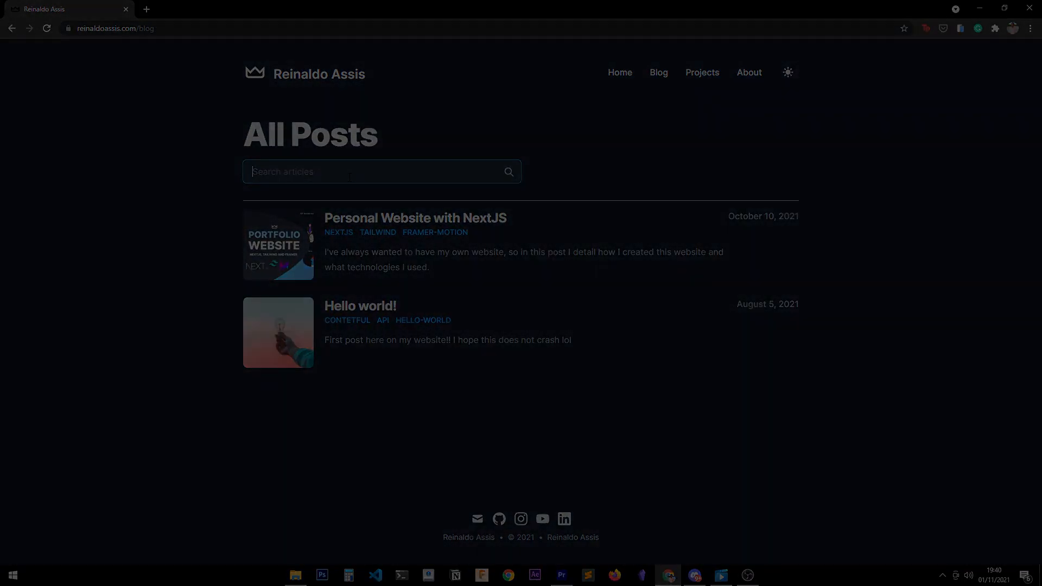